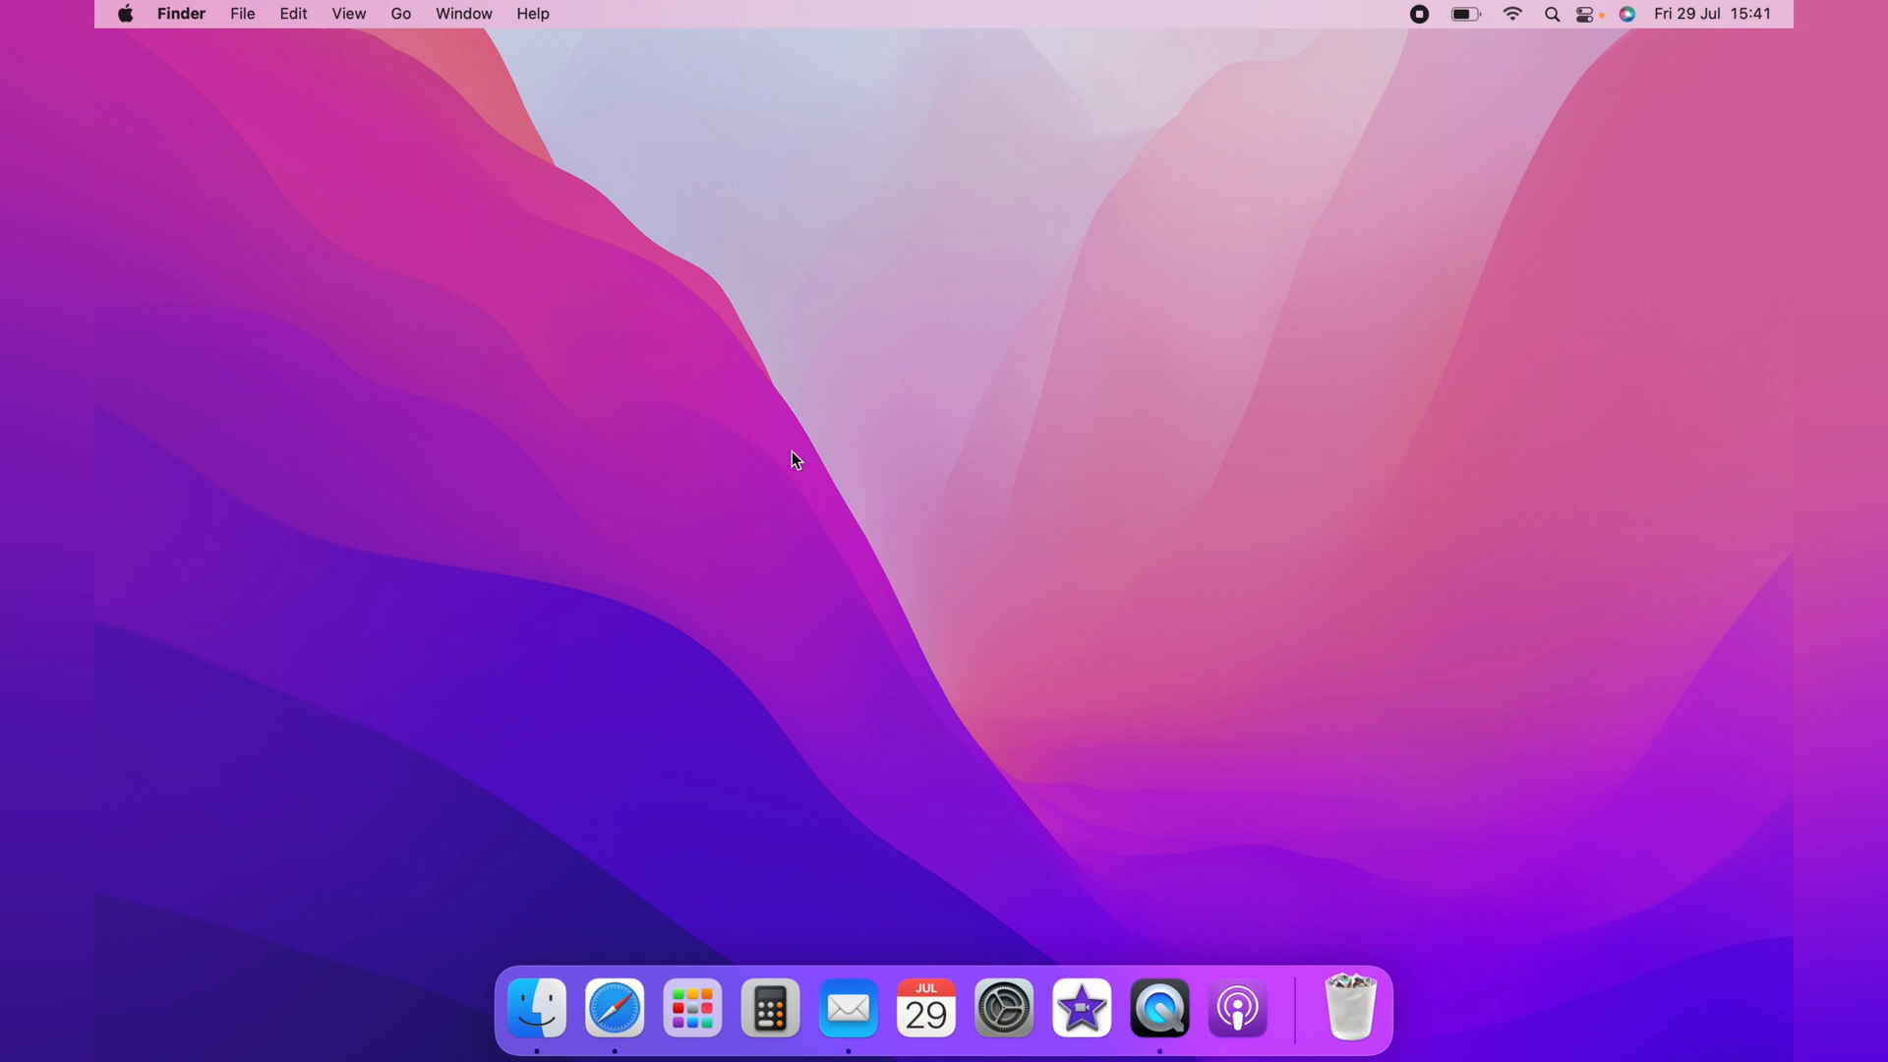
pyautogui.moveTo(921, 582)
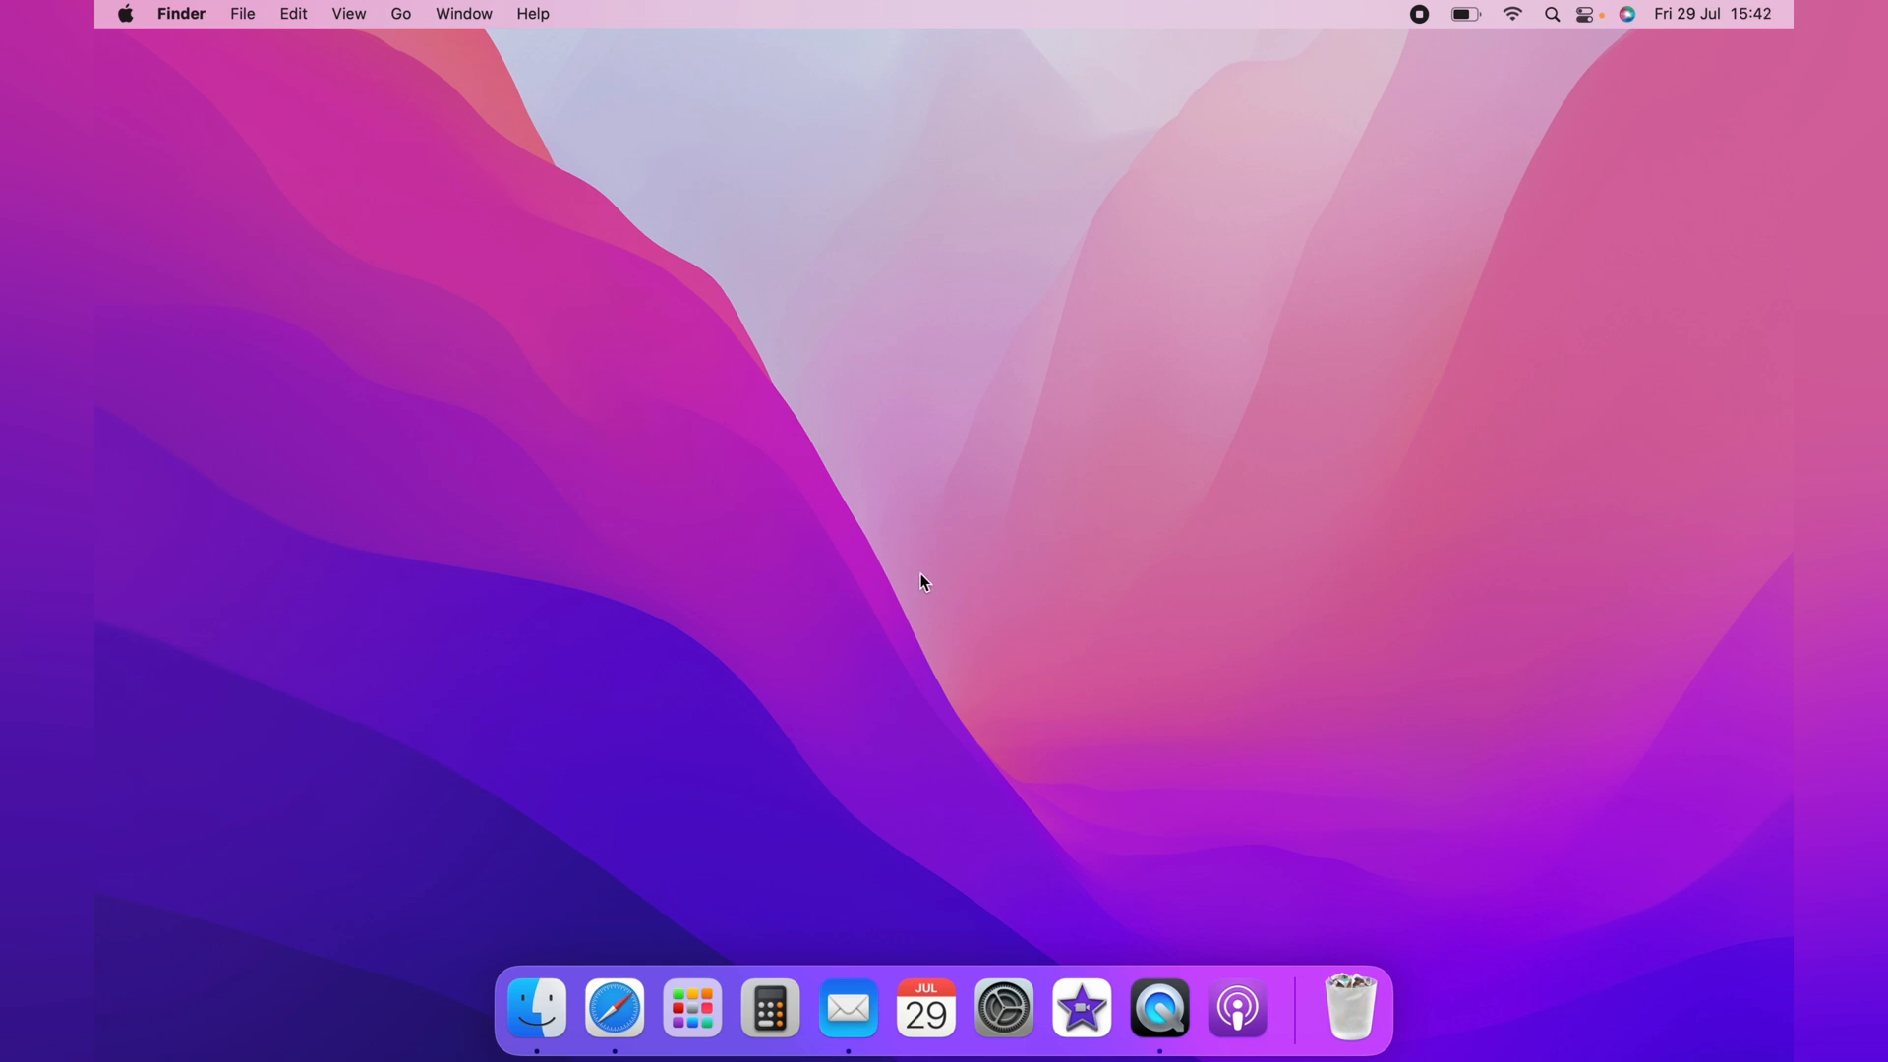
# Step: Launch Podcasts from the Dock and show the 99% Invisible episode list
pyautogui.click(690, 1007)
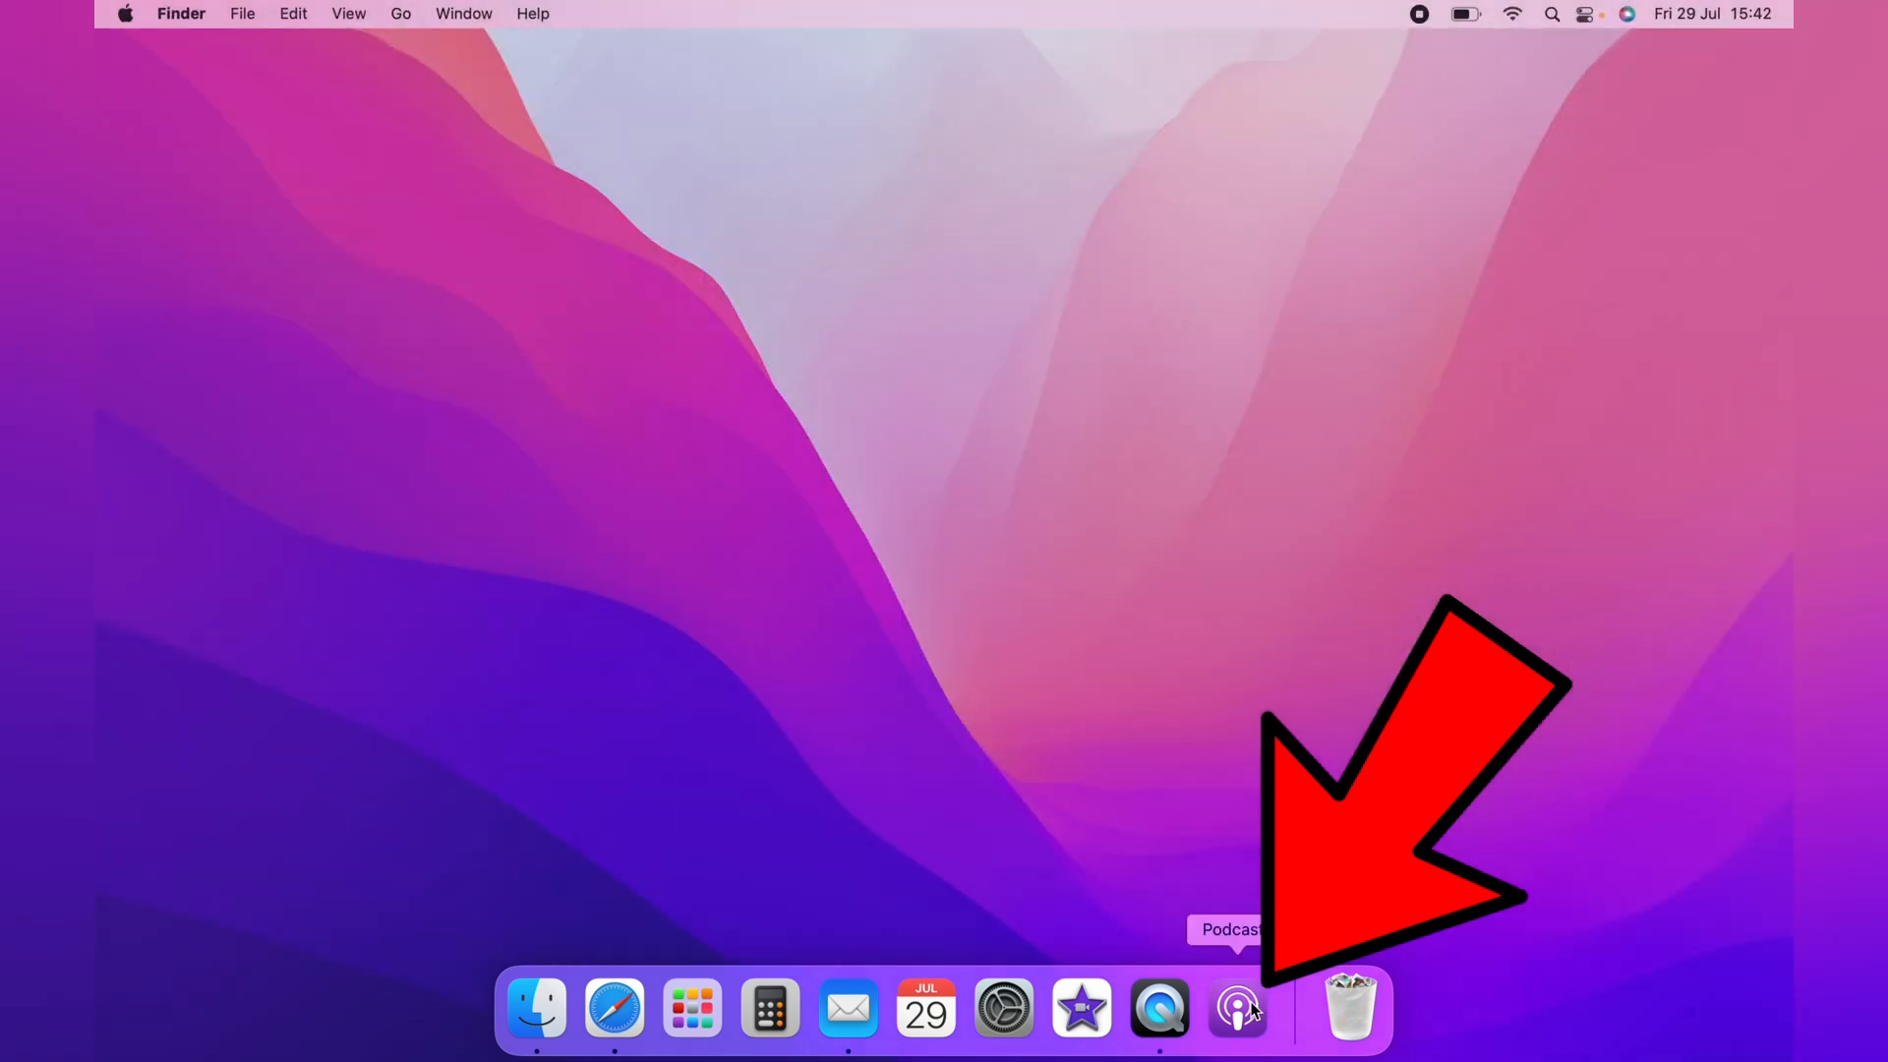
pyautogui.click(1237, 1007)
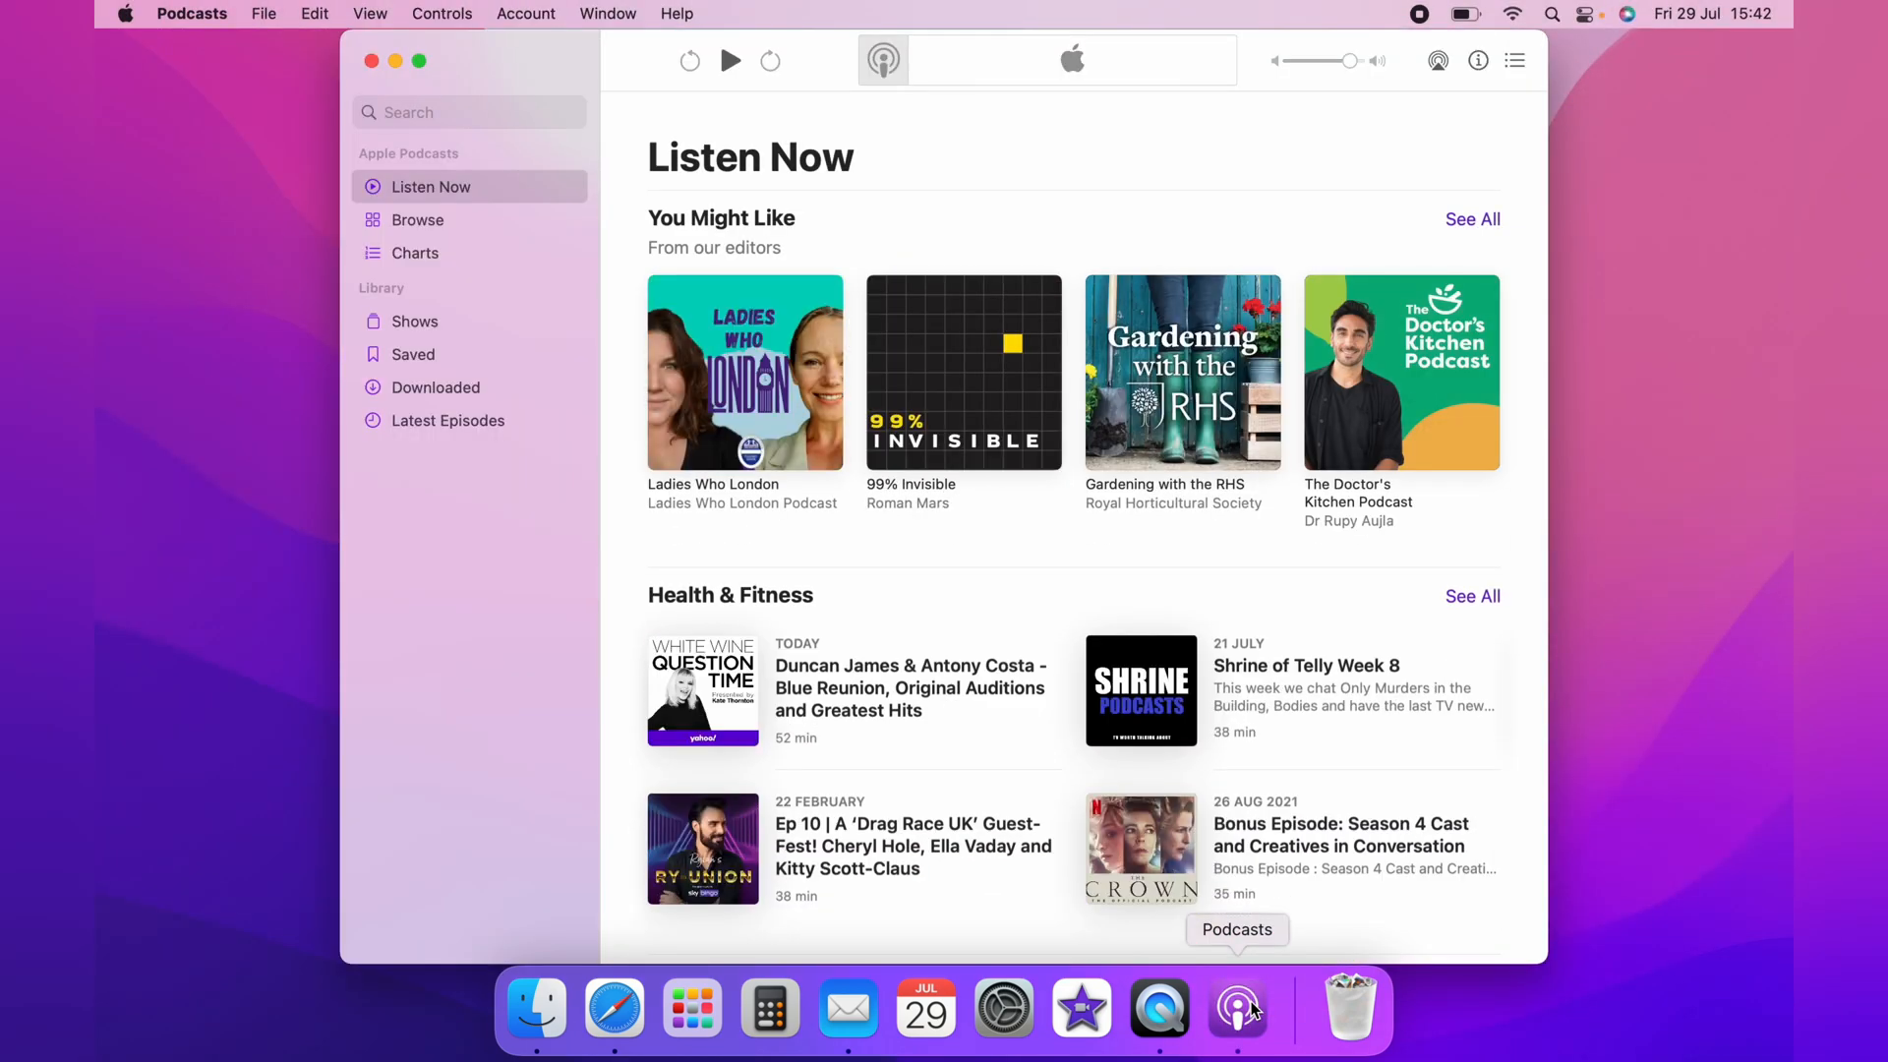
pyautogui.moveTo(948, 616)
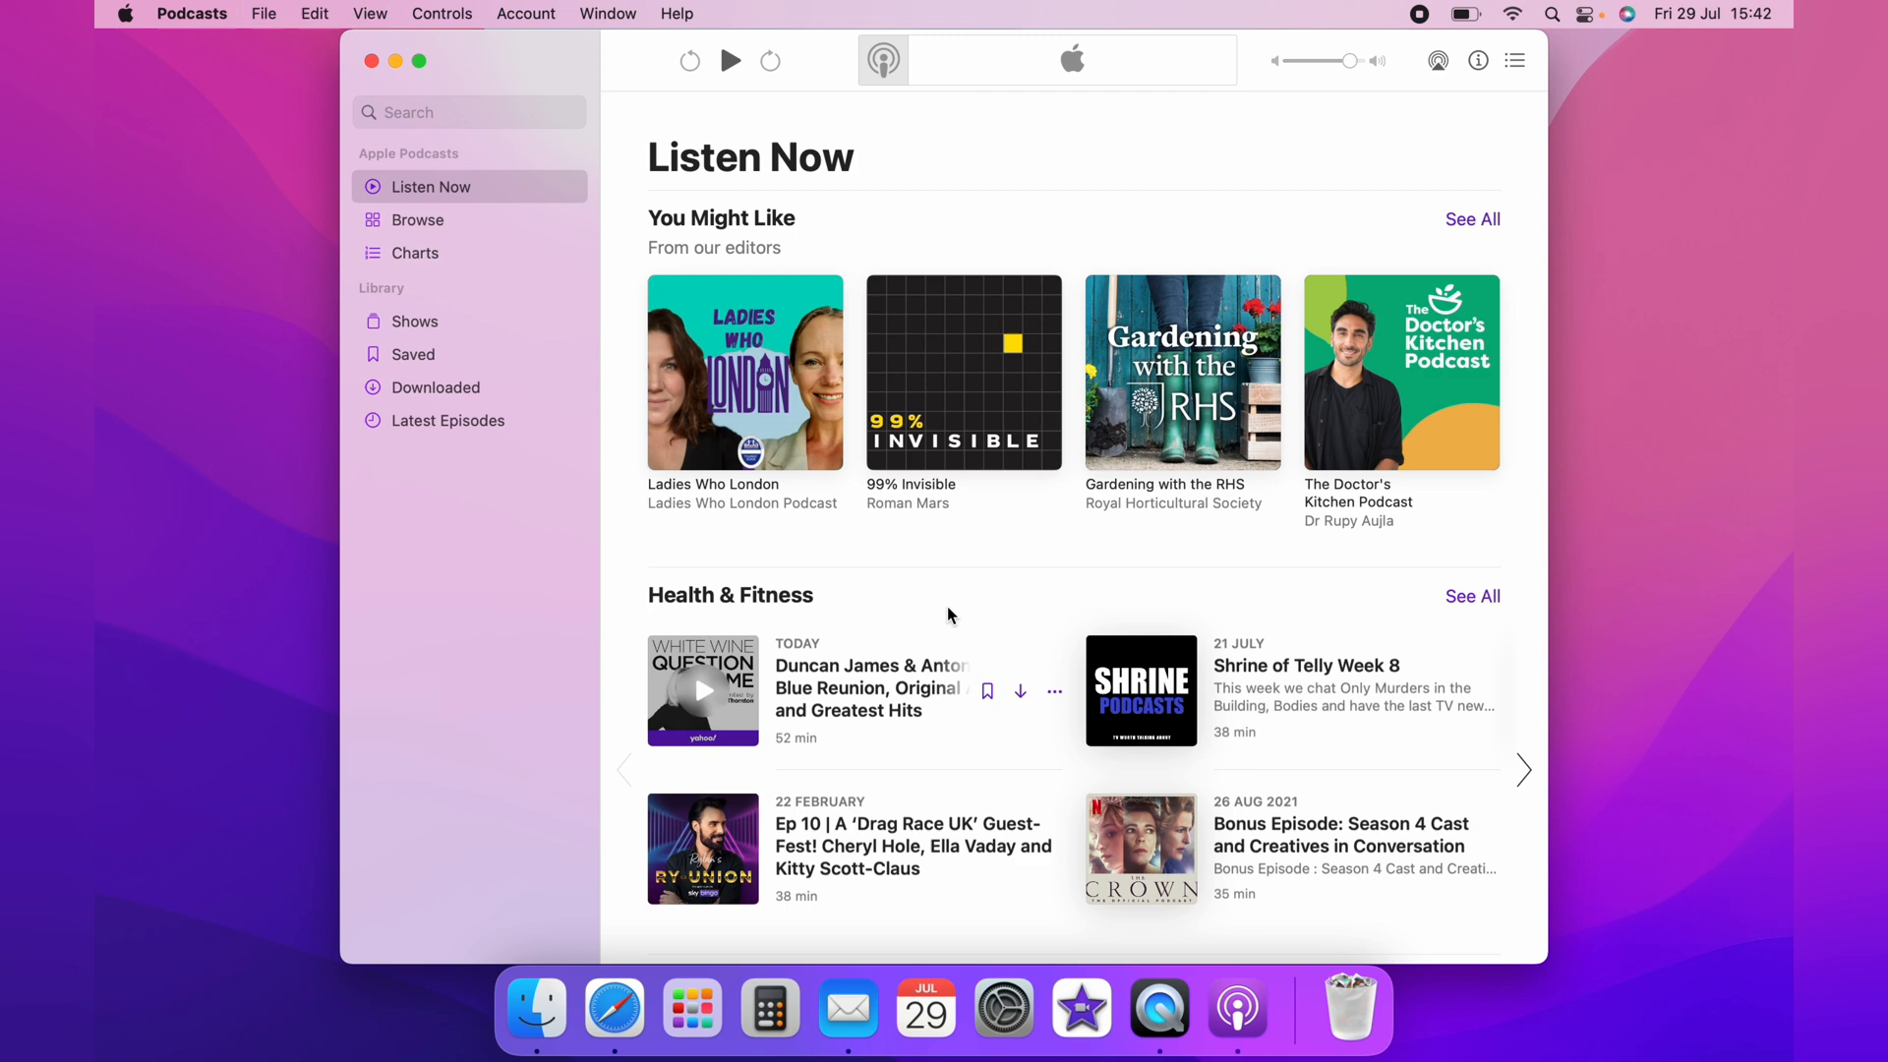
pyautogui.click(962, 372)
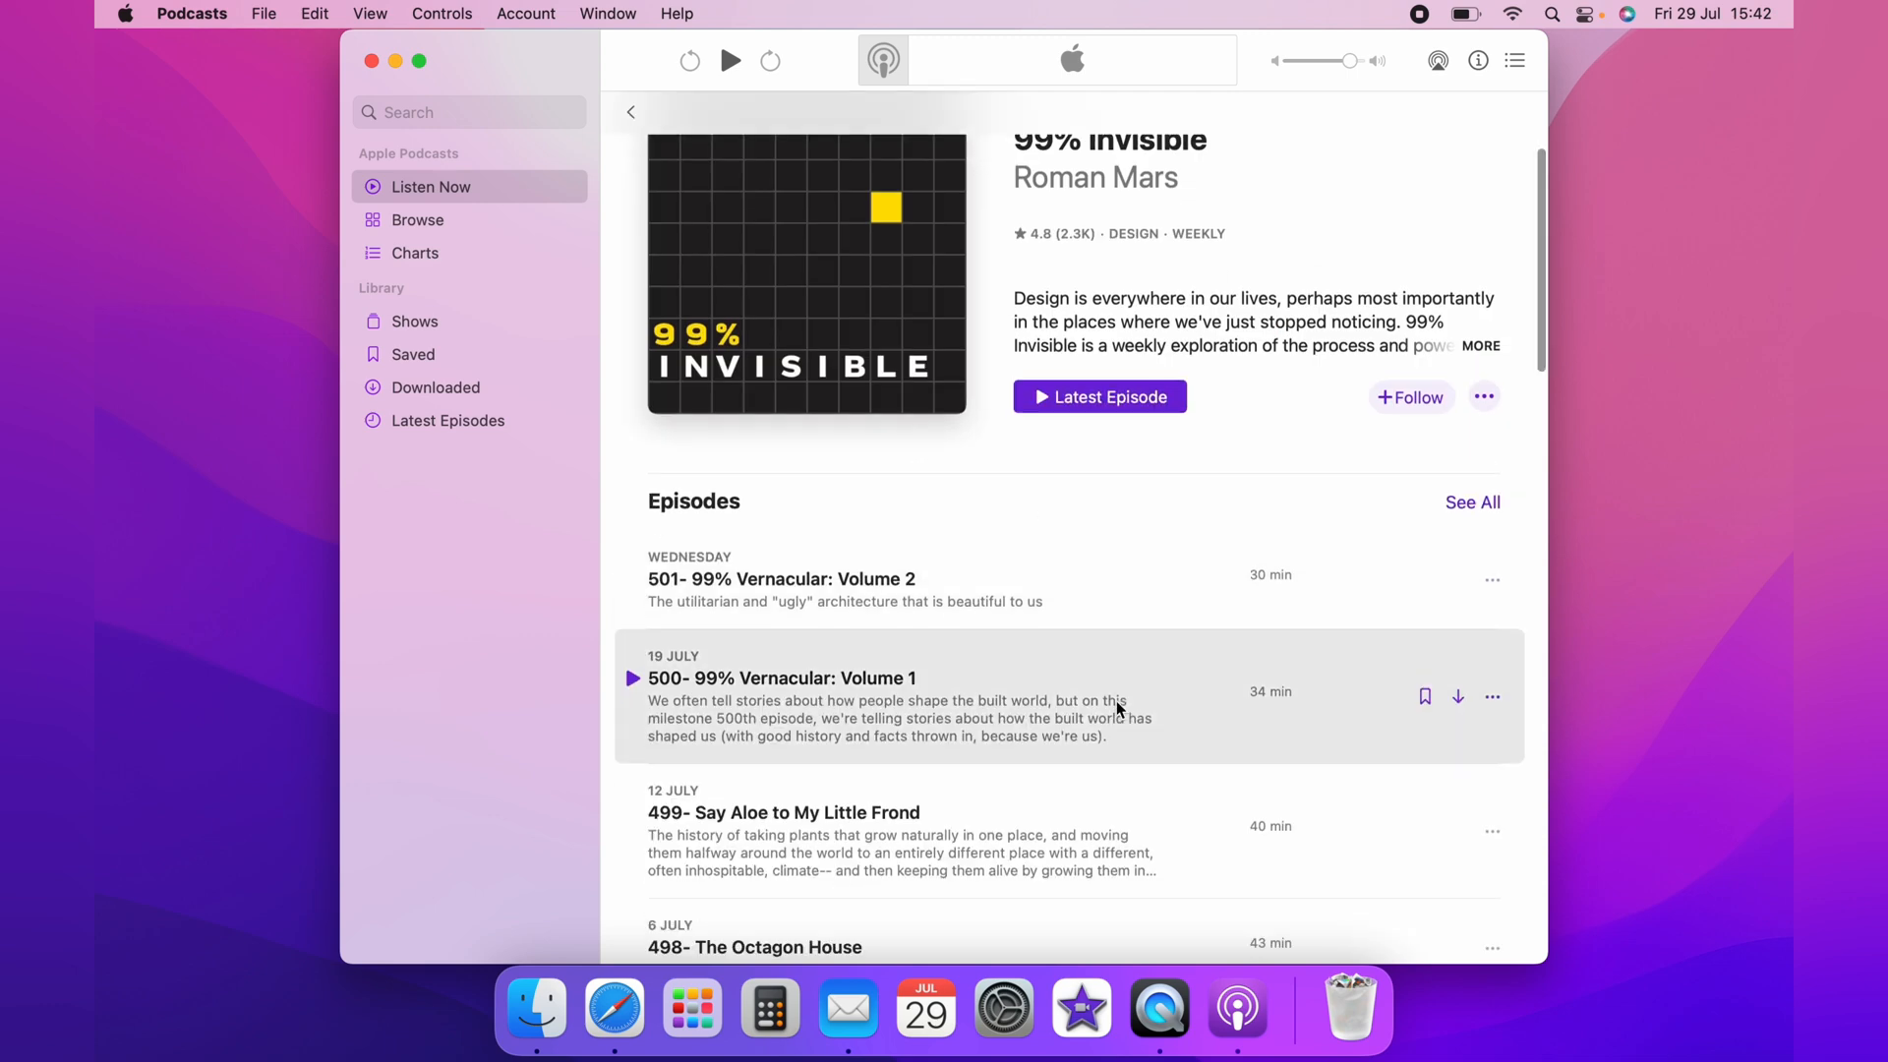
pyautogui.scroll(-3)
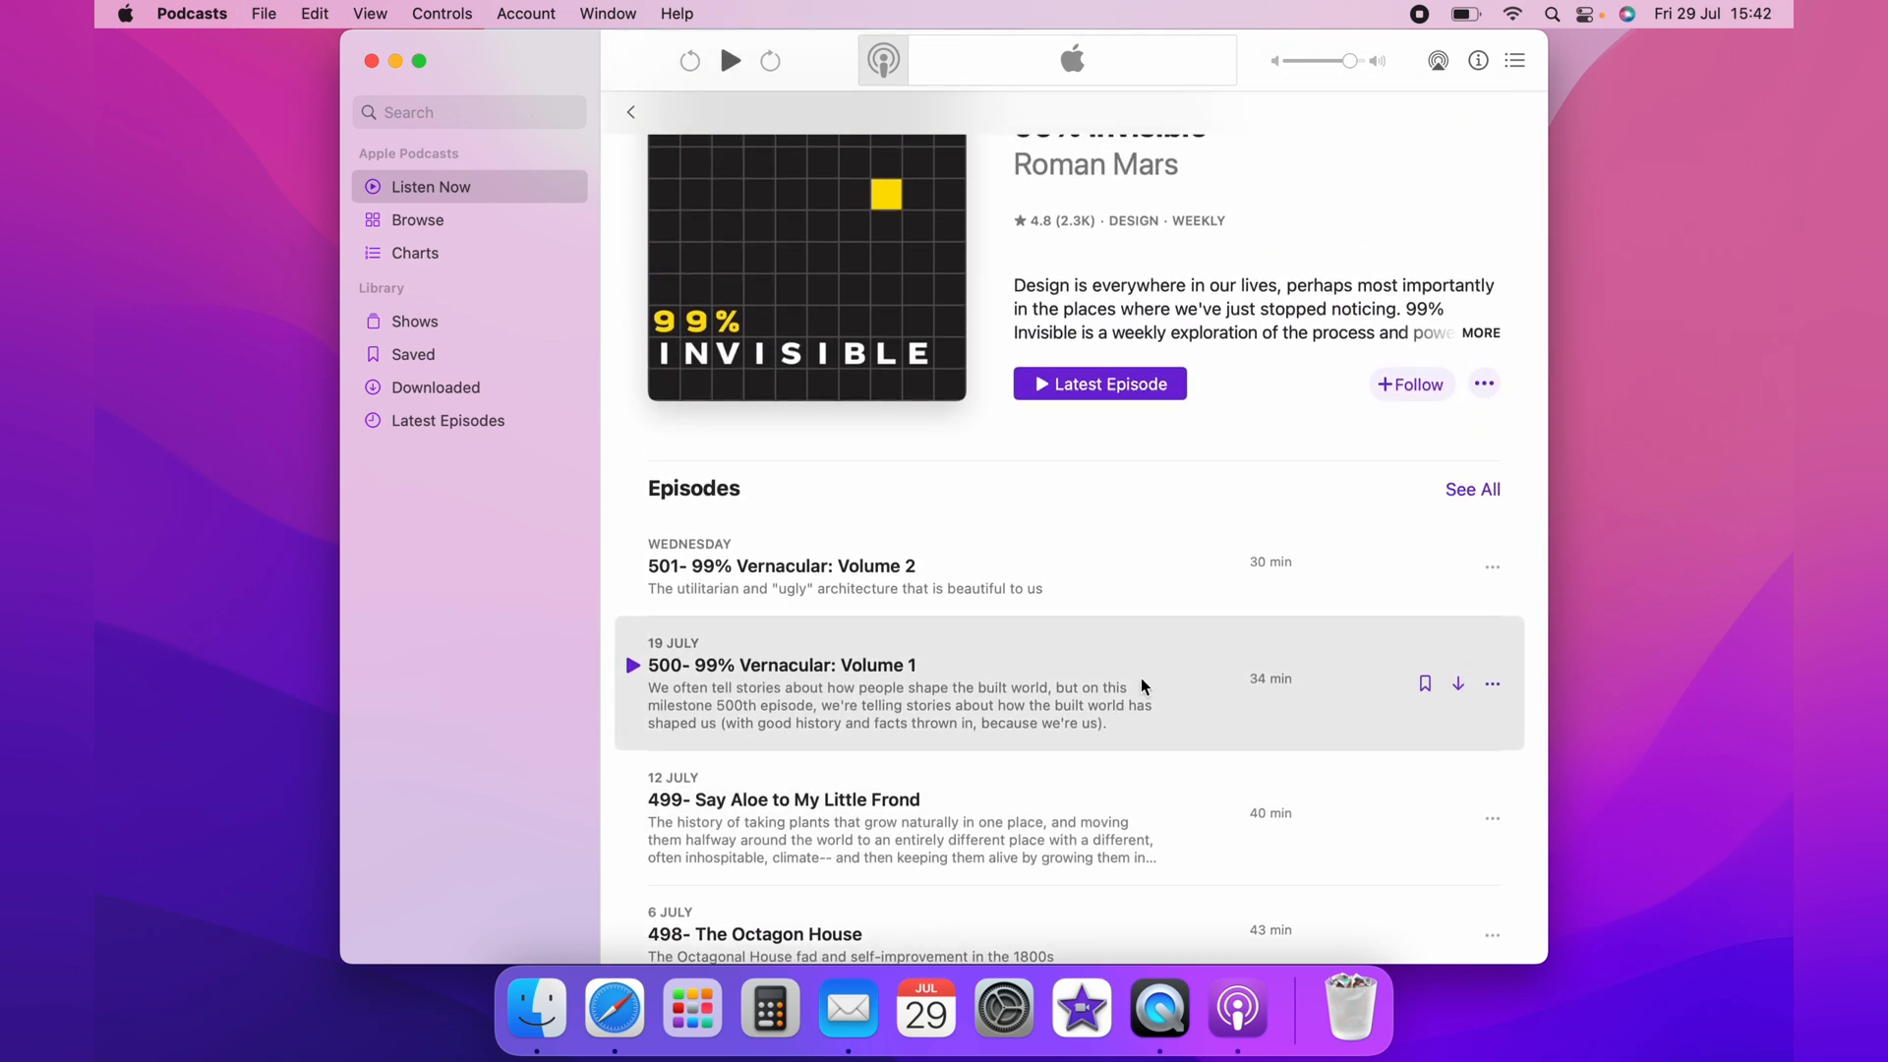
pyautogui.moveTo(1458, 582)
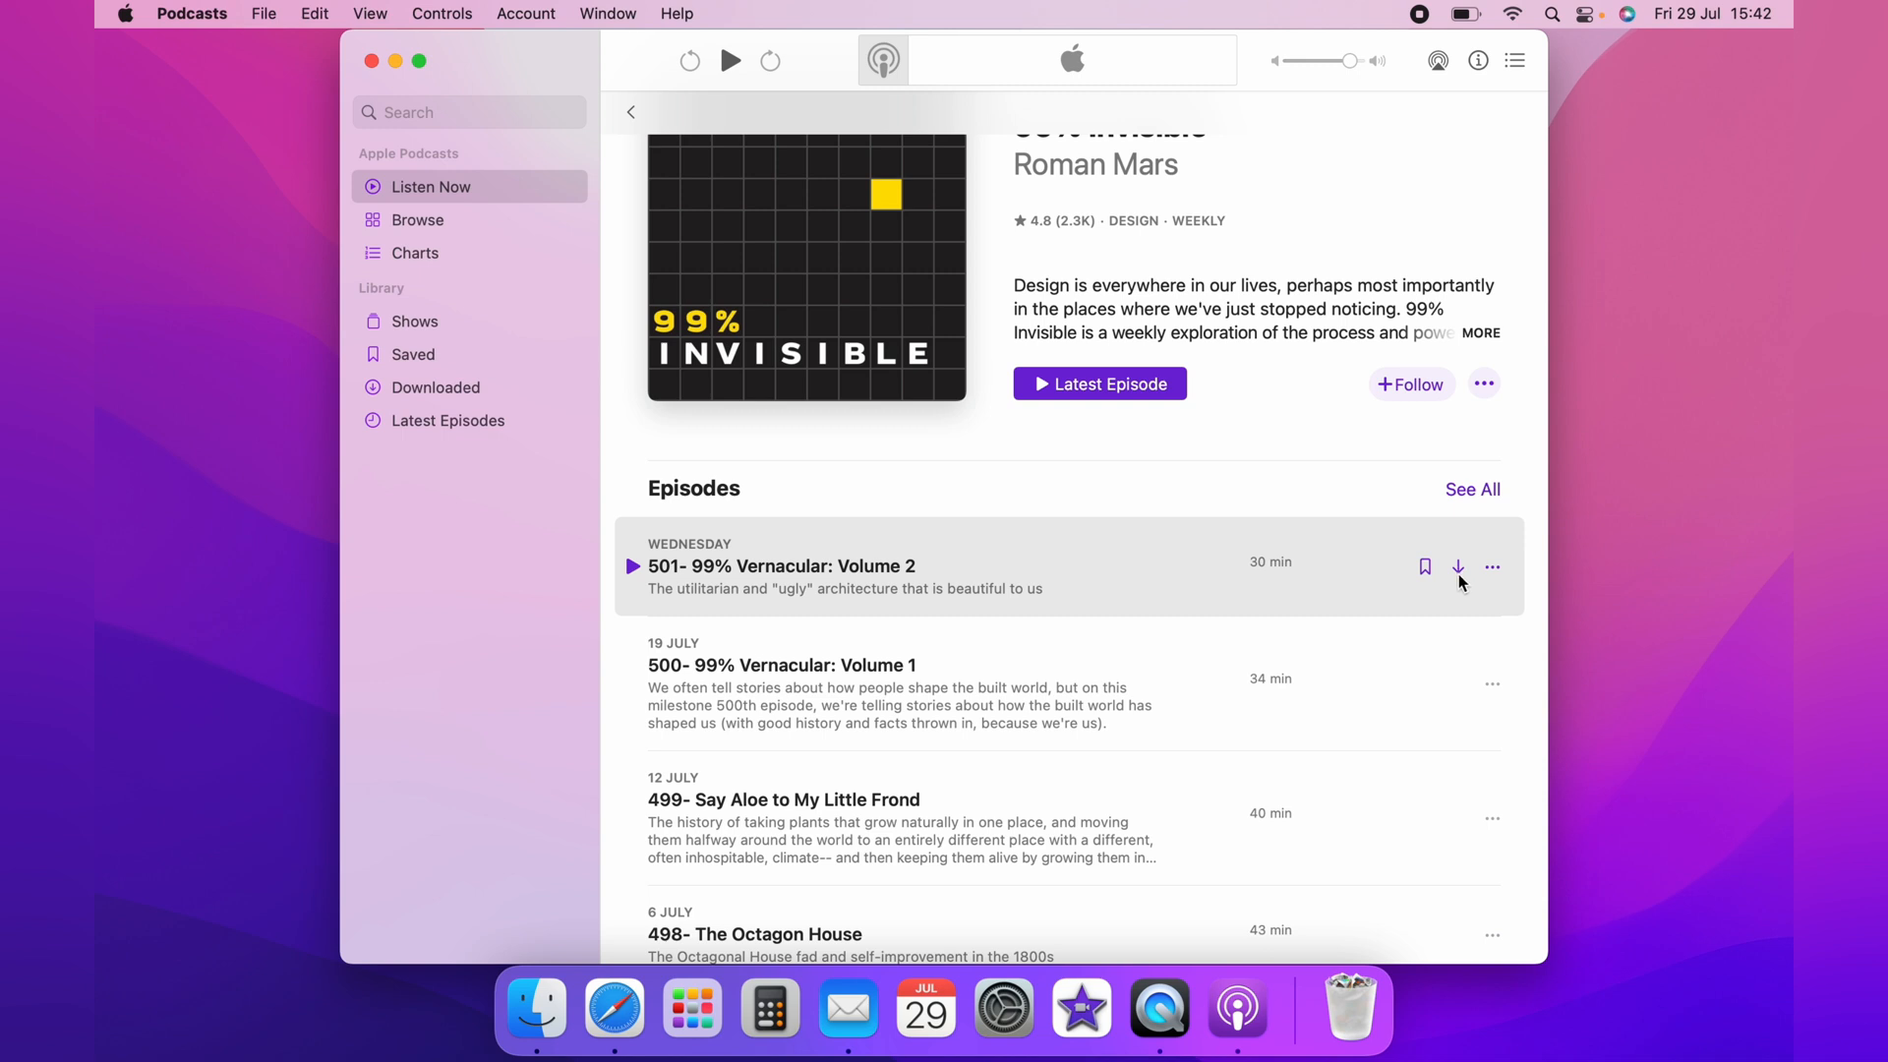
pyautogui.moveTo(1493, 579)
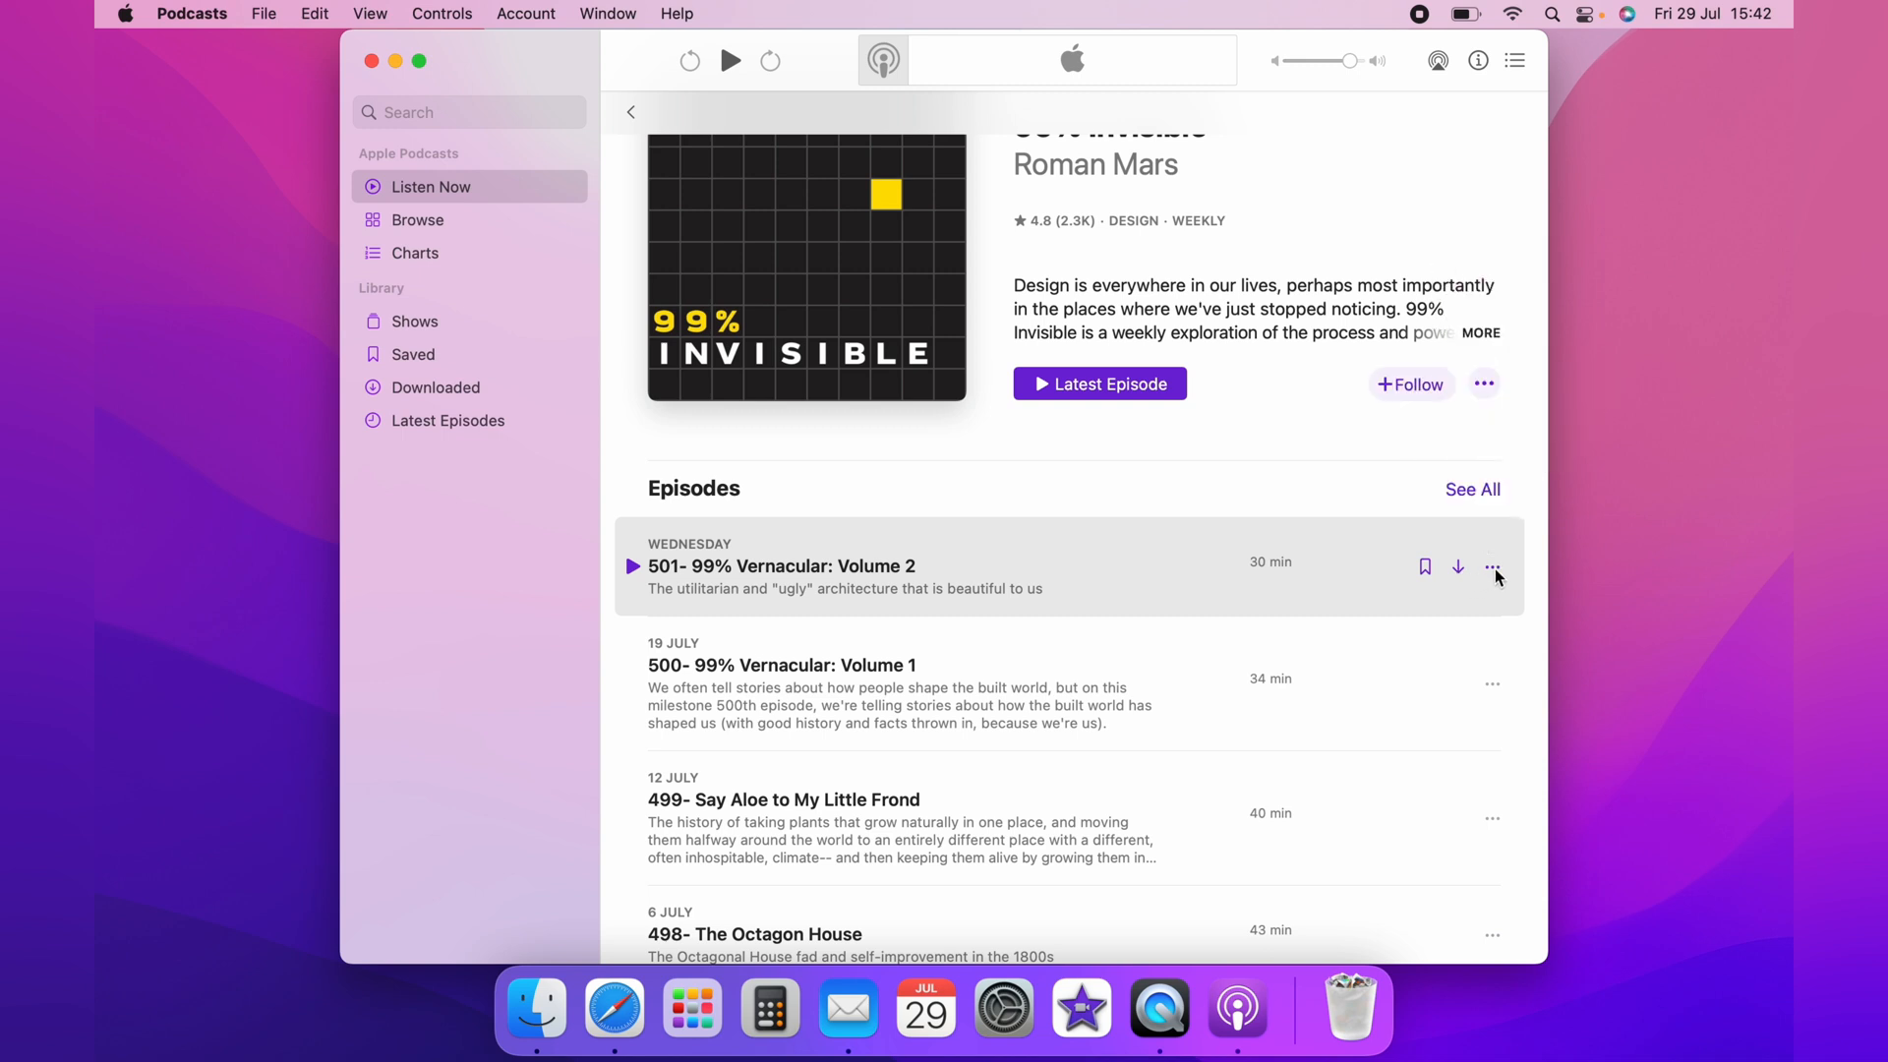
# Step: Download '501- 99% Vernacular: Volume 2' from its ••• menu
pyautogui.click(1492, 567)
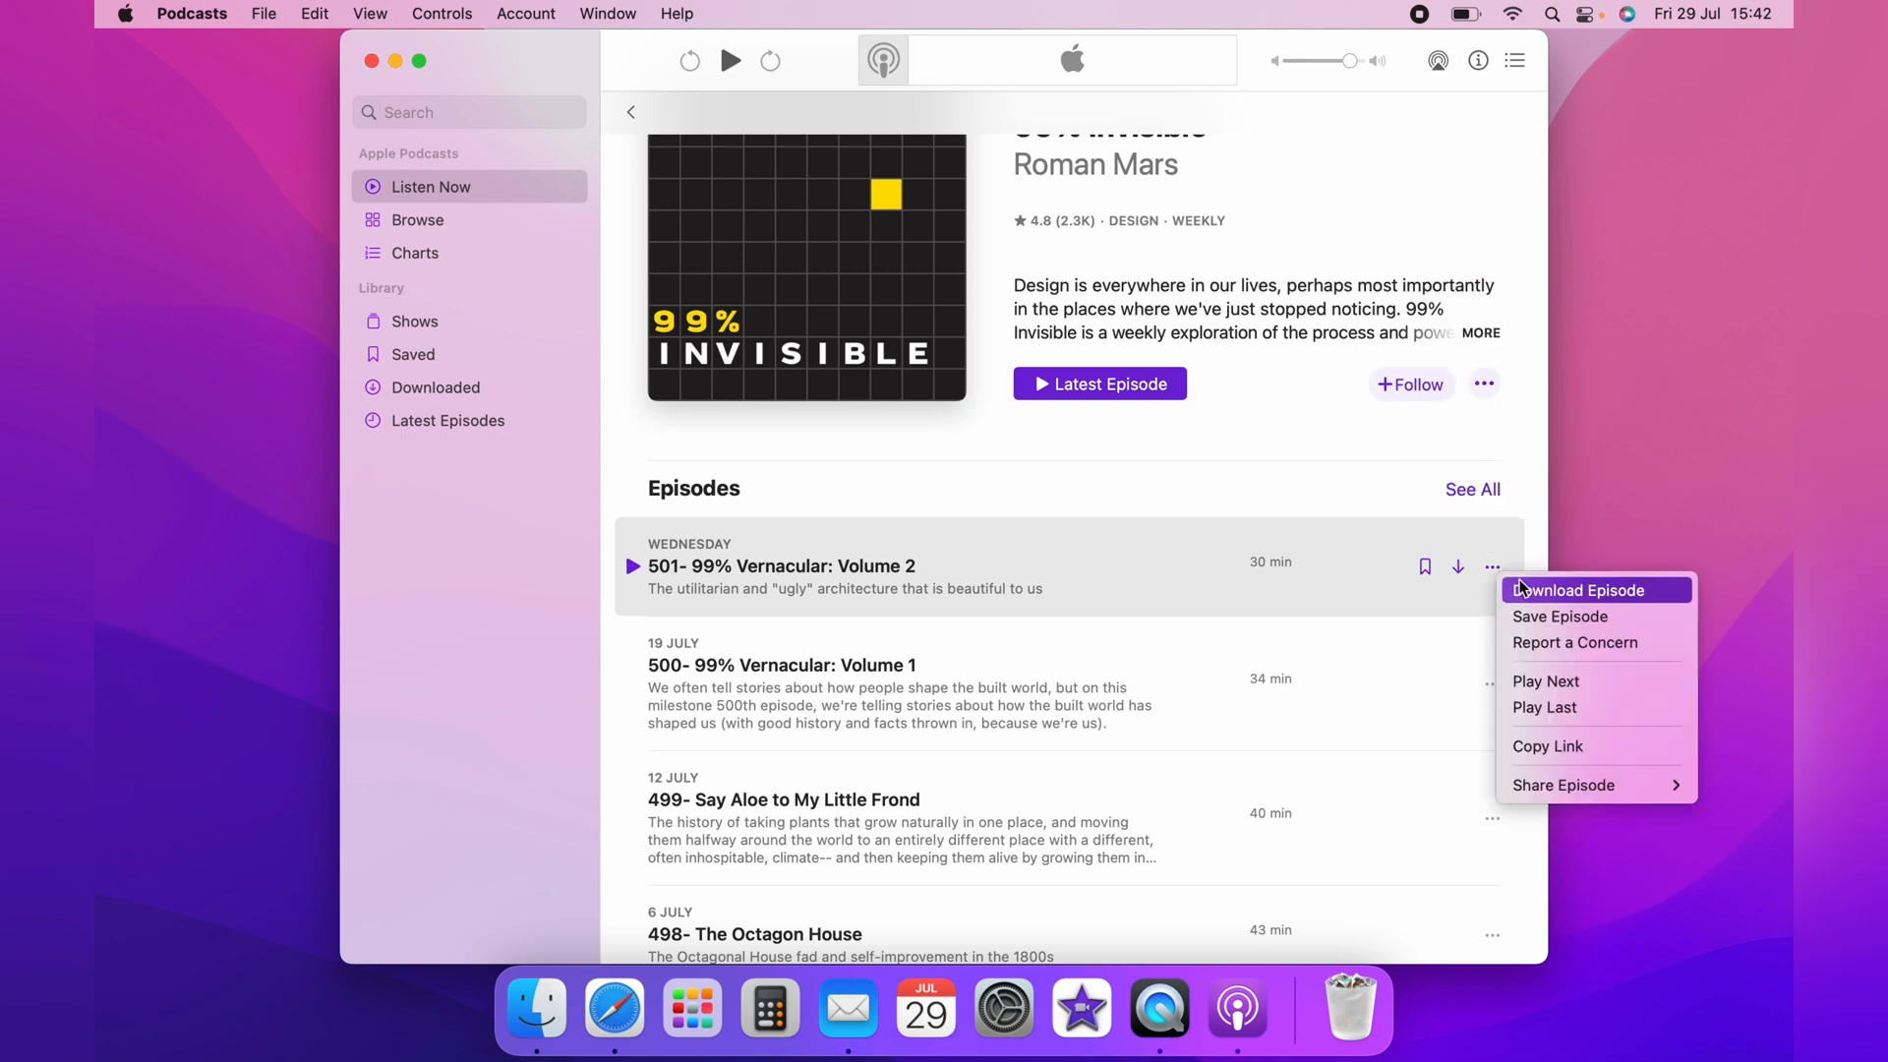
pyautogui.click(1579, 590)
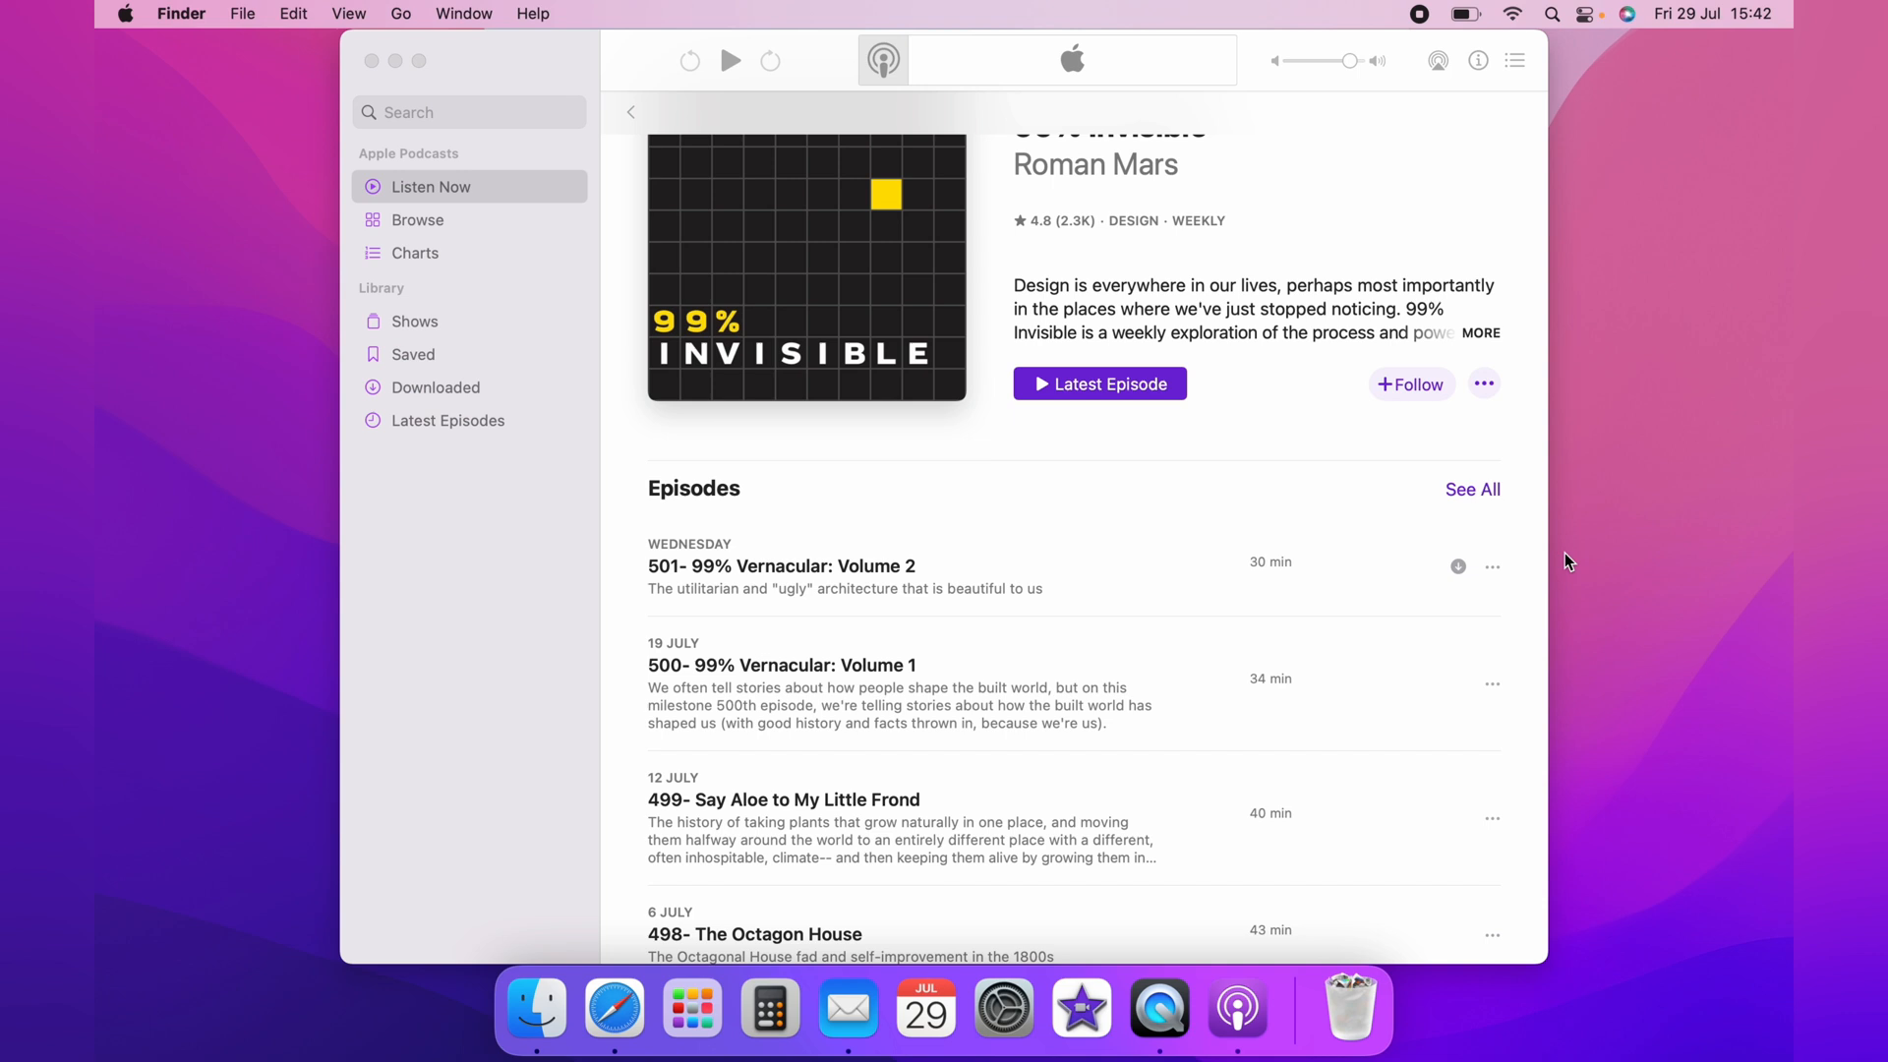
pyautogui.moveTo(686, 443)
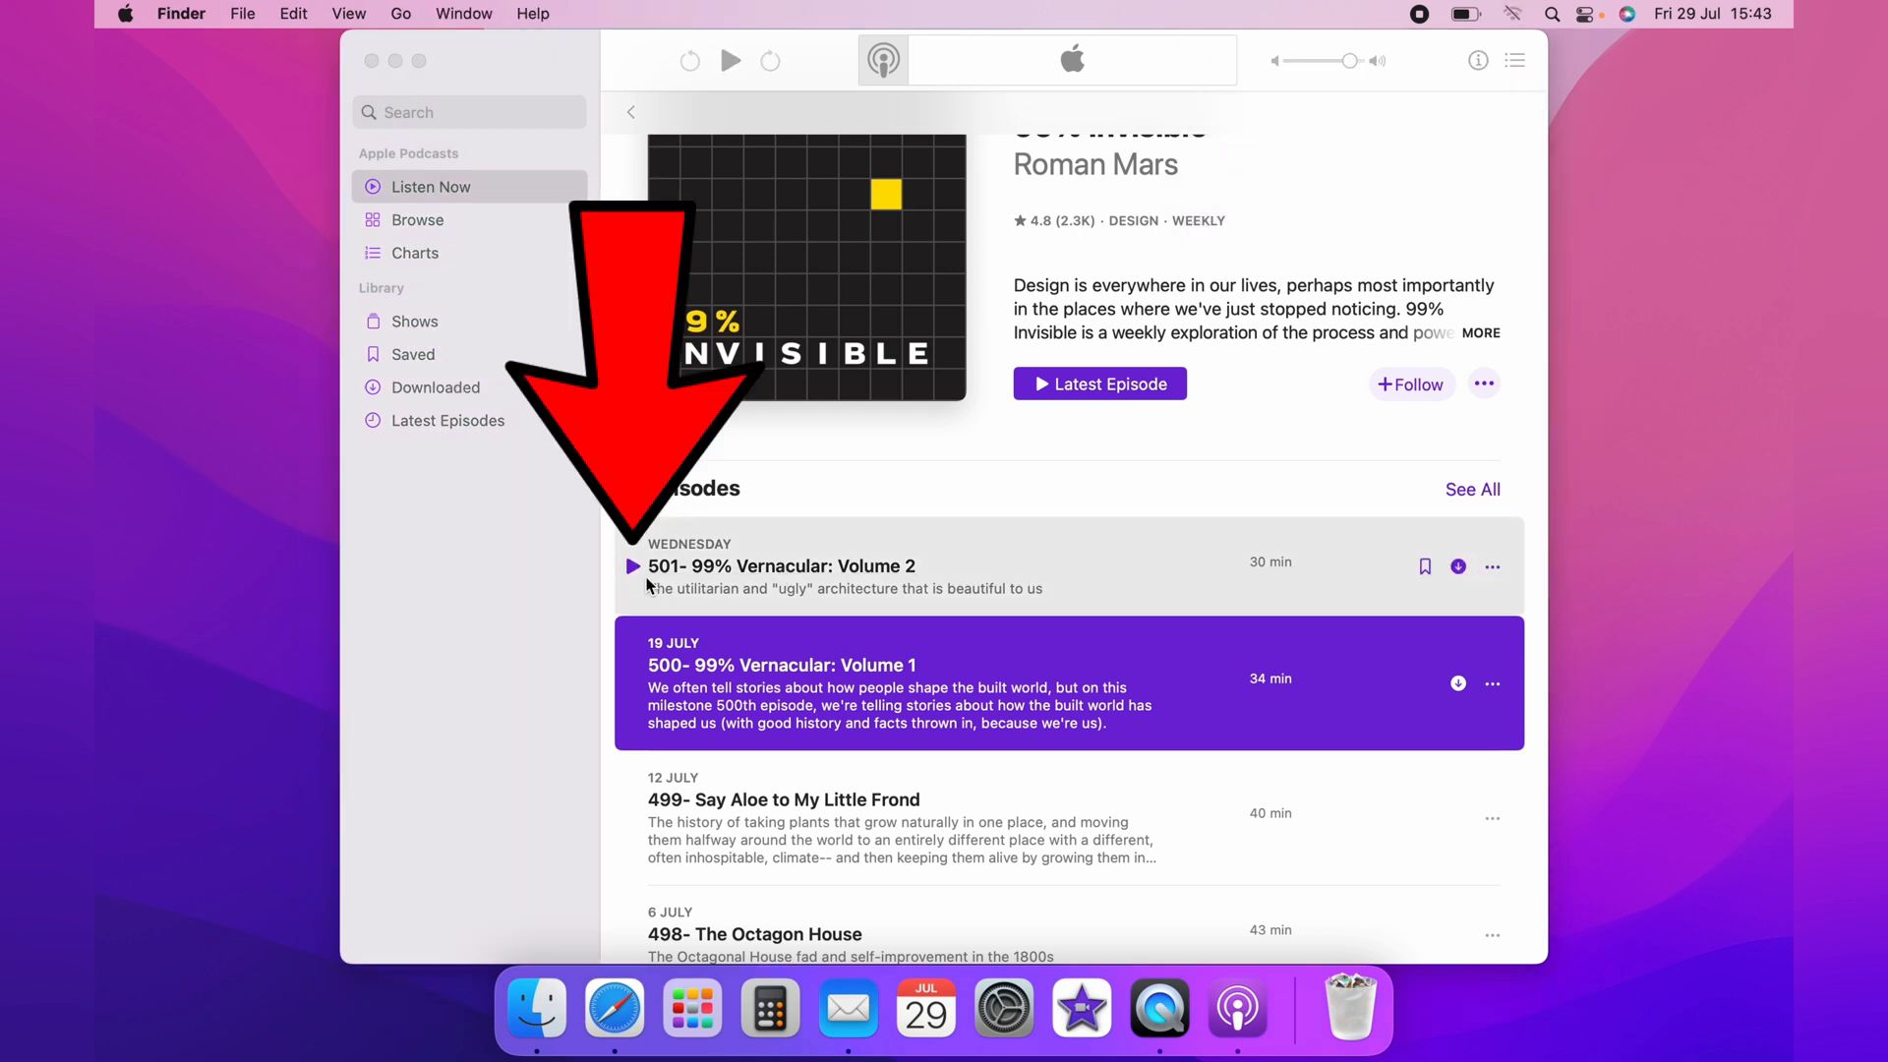
# Step: Start playing the downloaded Volume 2 episode, then pause it
pyautogui.click(631, 567)
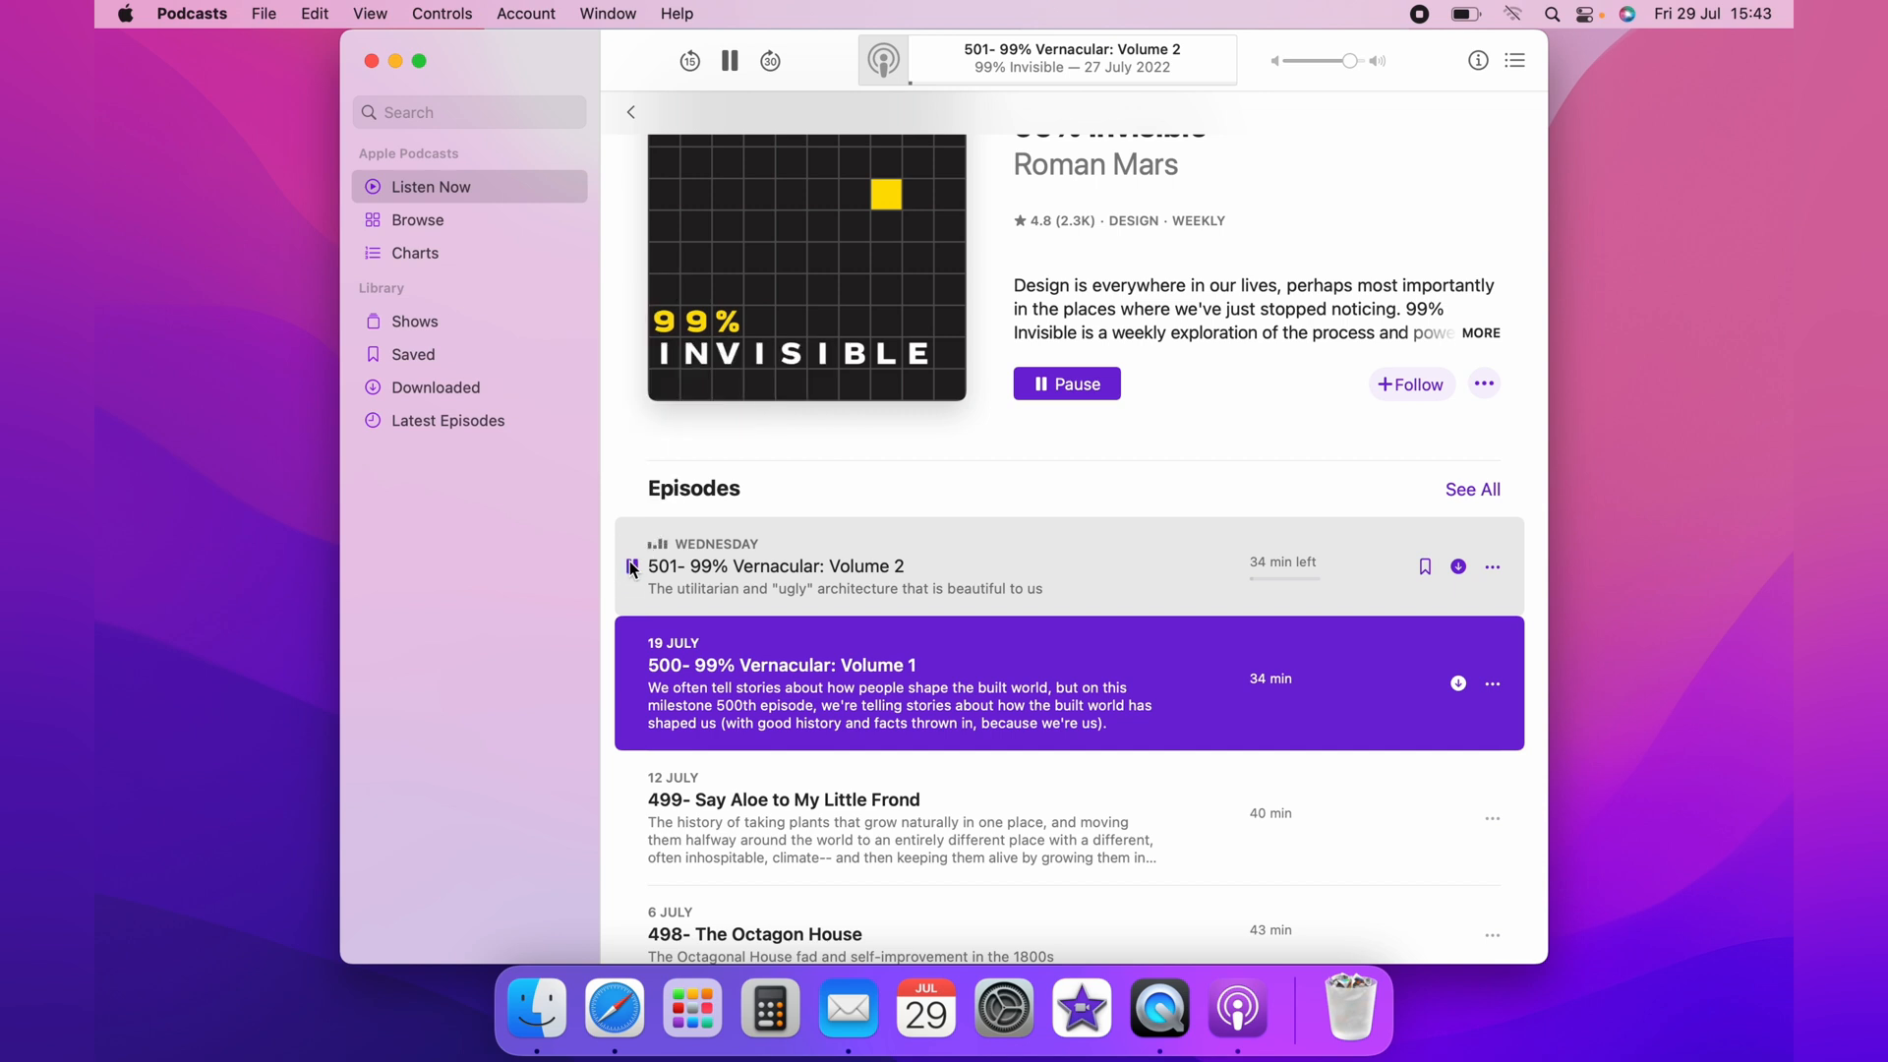
pyautogui.click(729, 61)
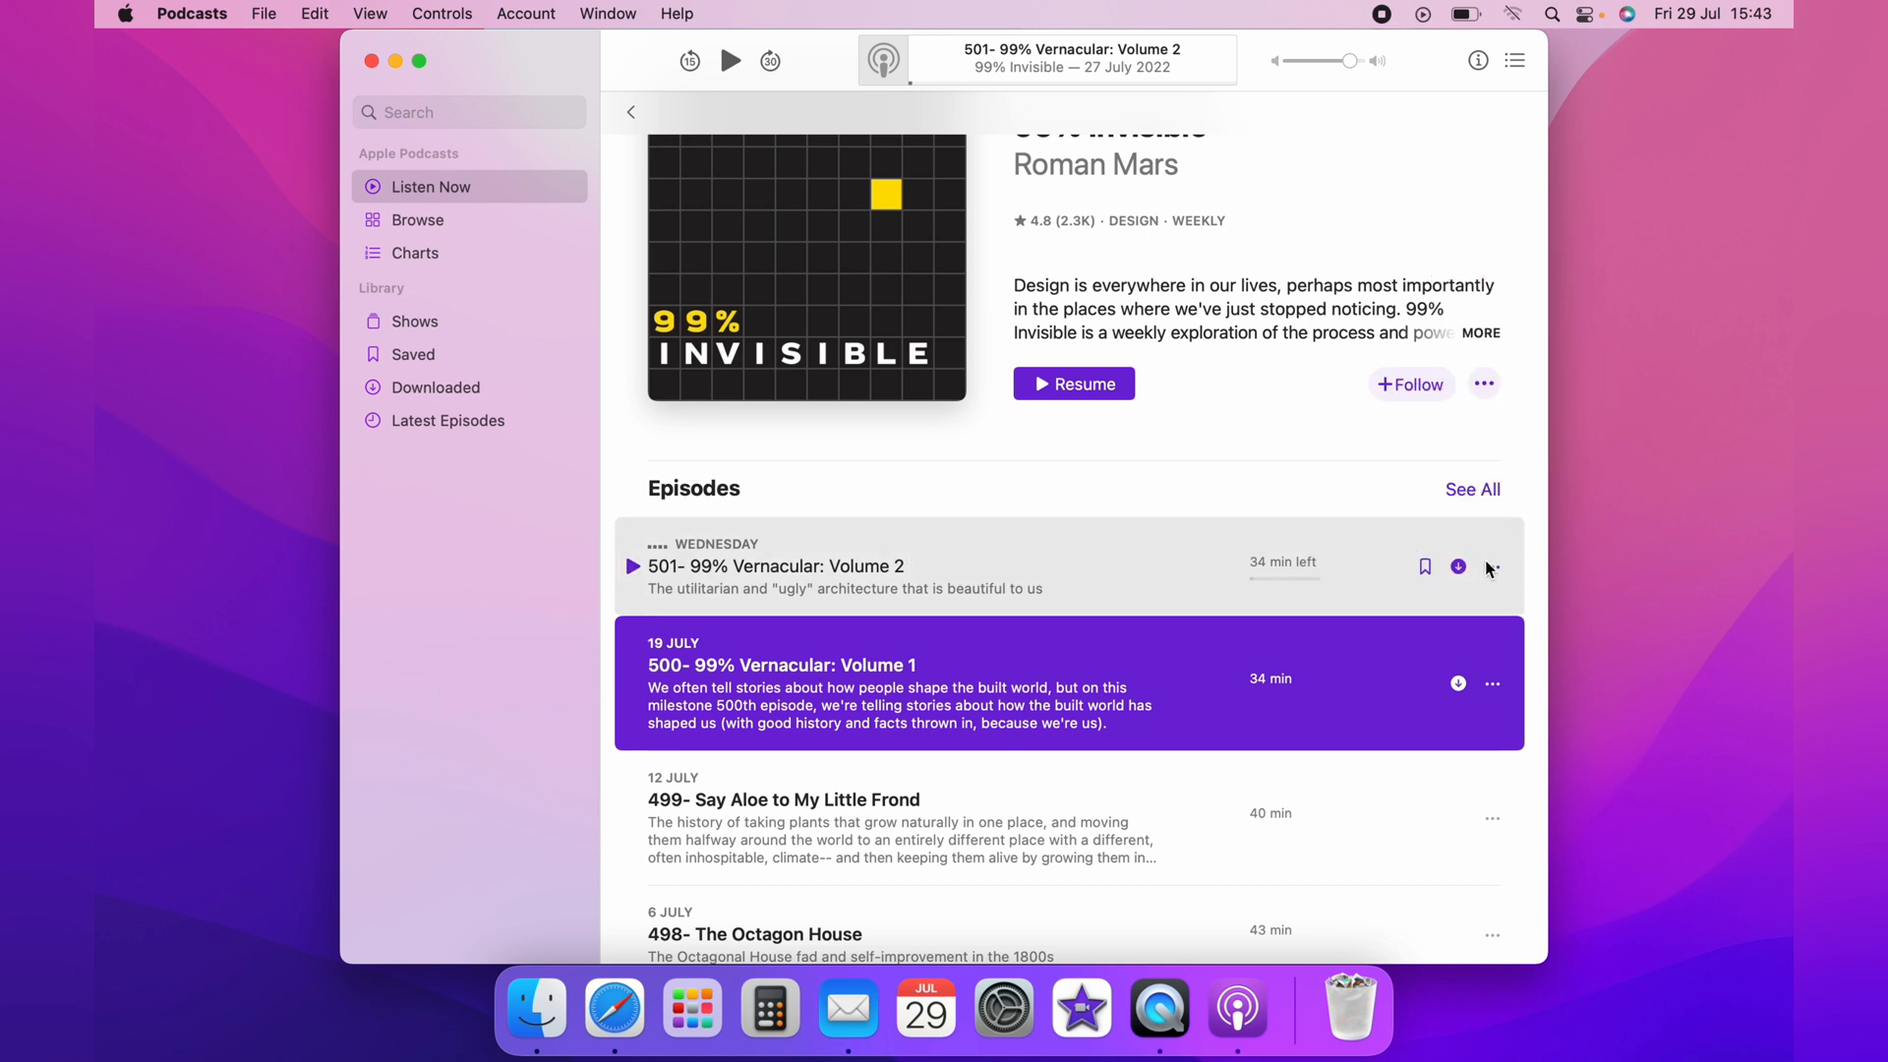
# Step: Remove the downloaded copy of Volume 2 via its download indicator
pyautogui.click(1492, 567)
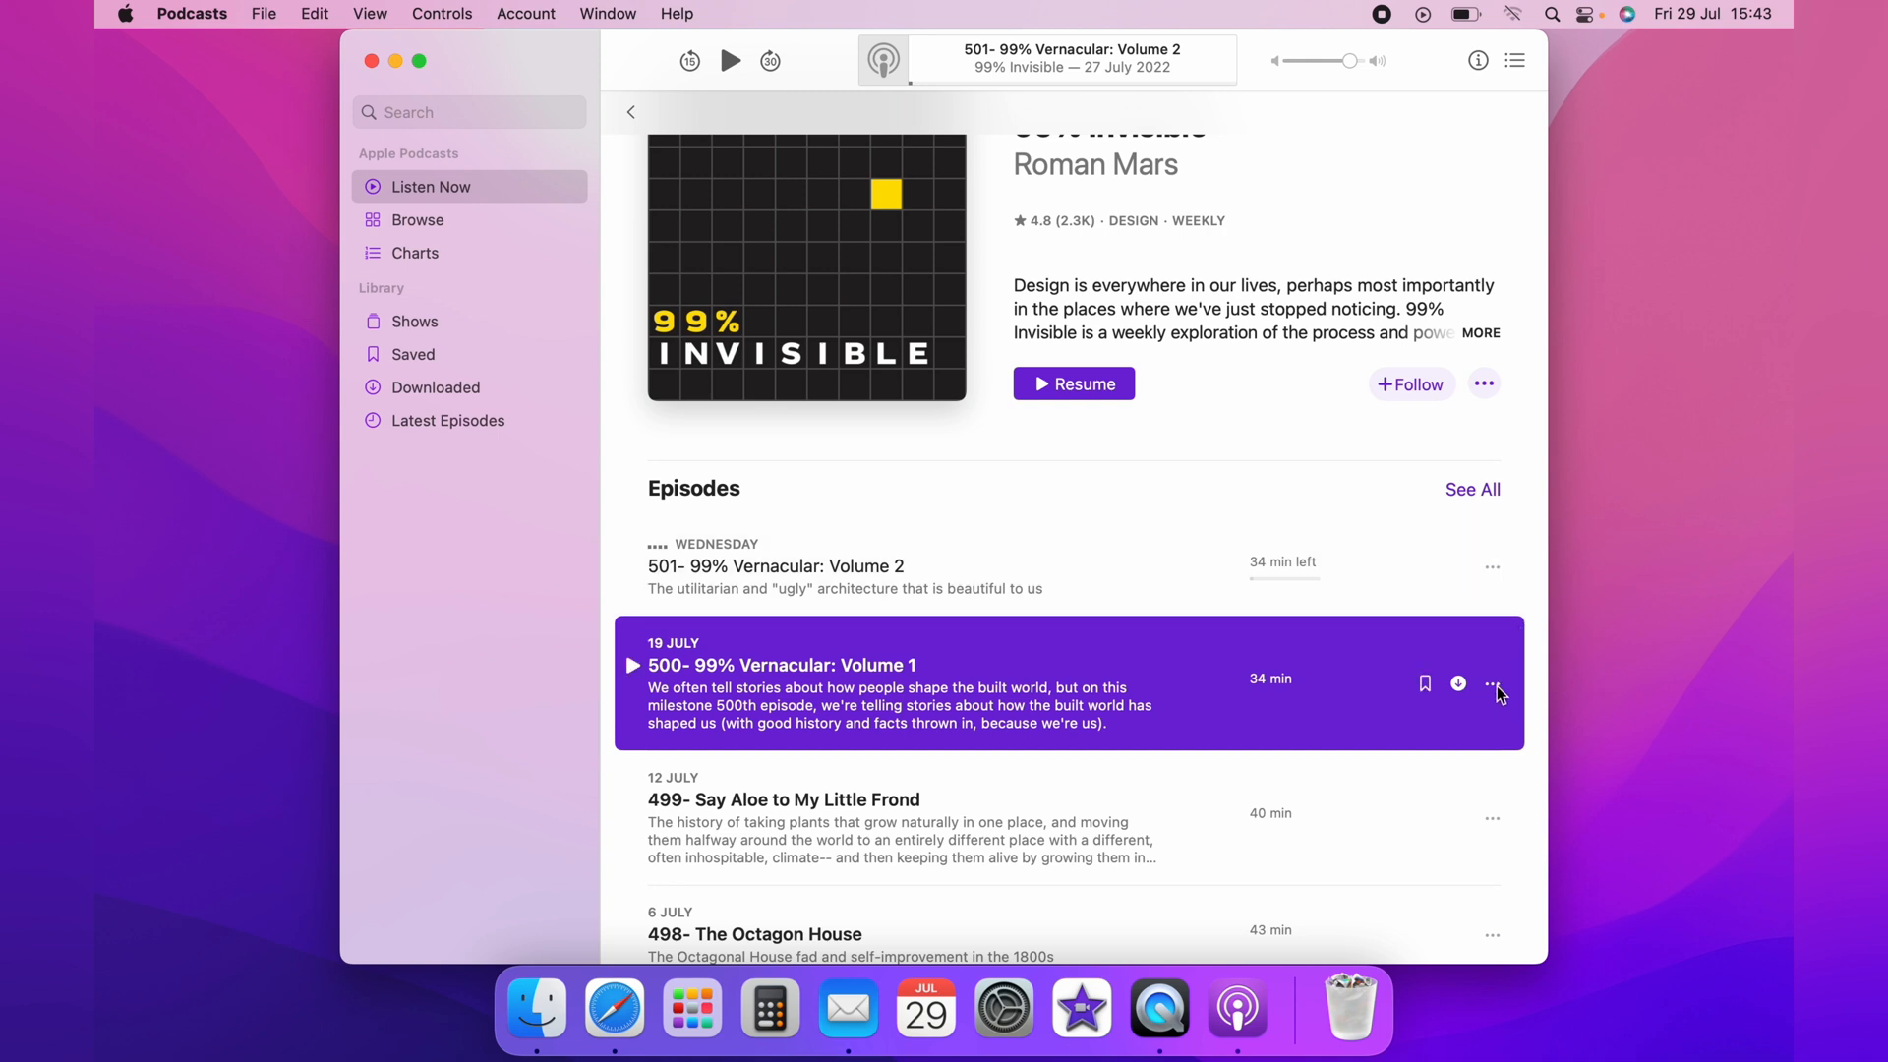
pyautogui.moveTo(458, 395)
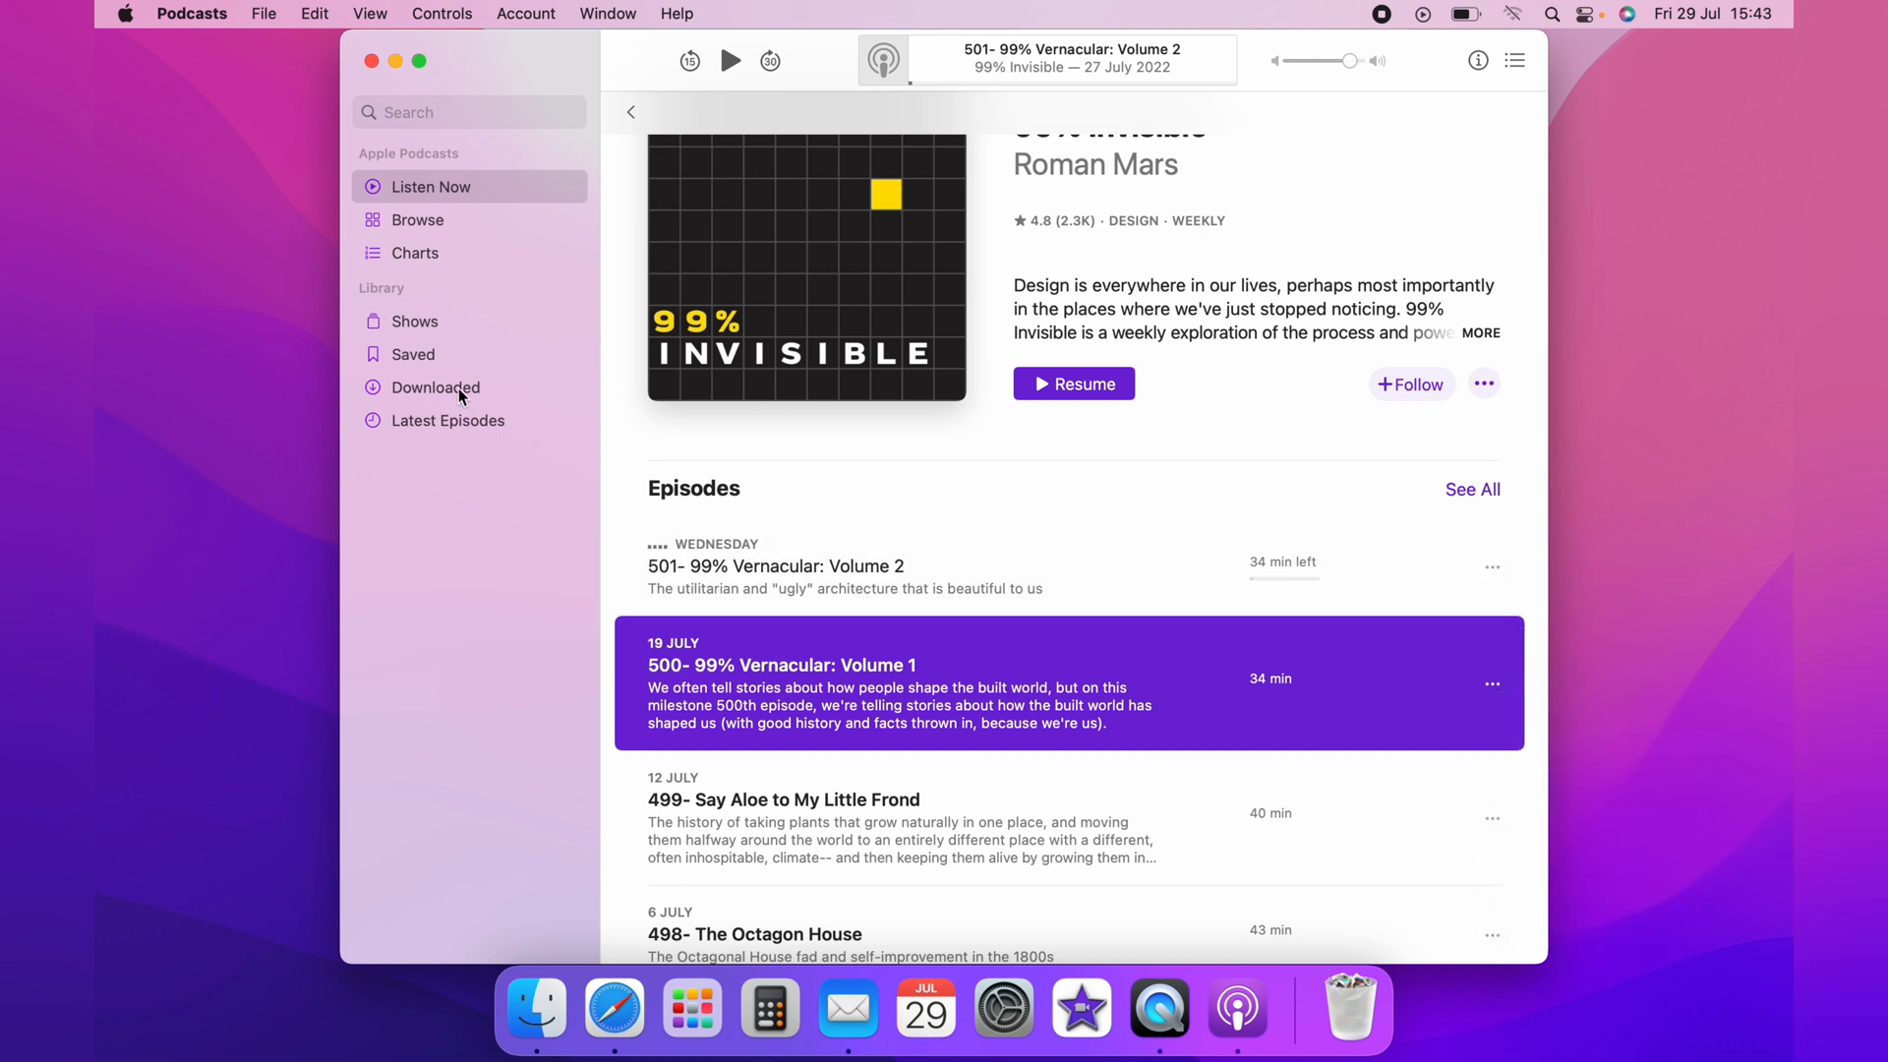
pyautogui.moveTo(673, 302)
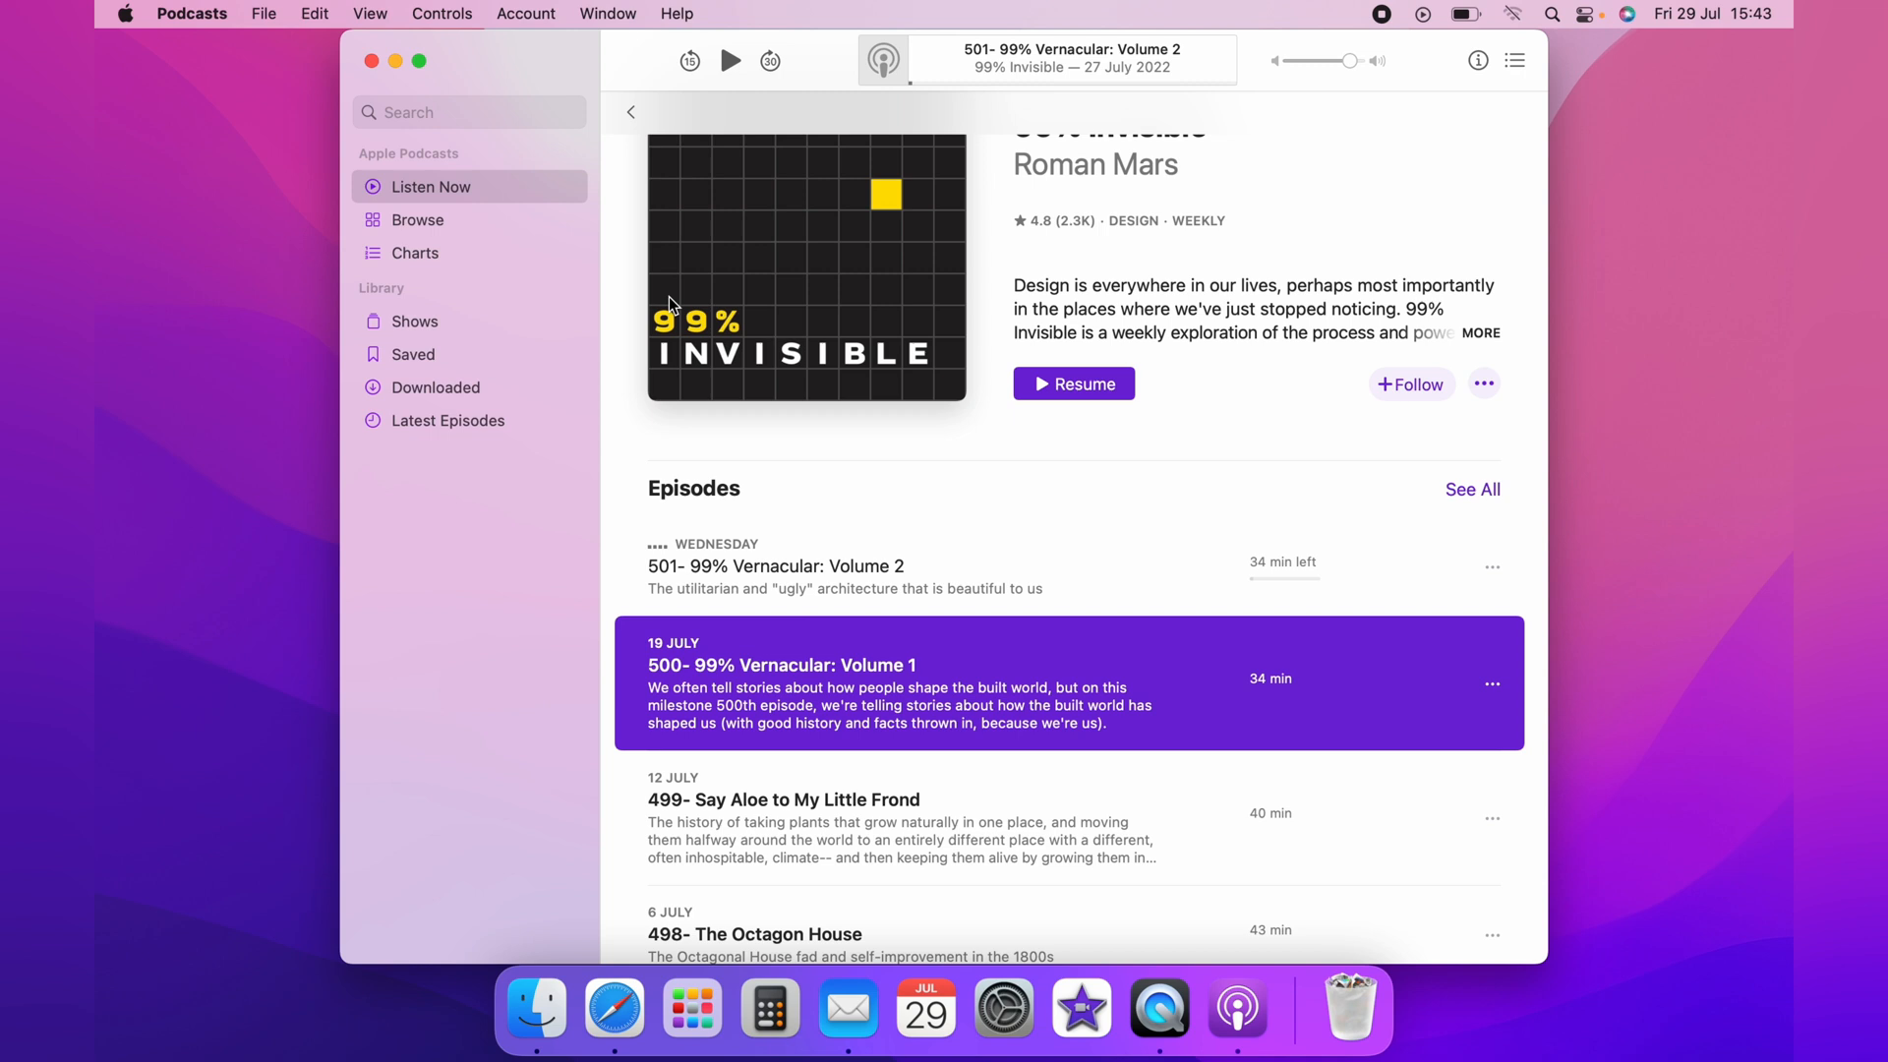
pyautogui.moveTo(1119, 511)
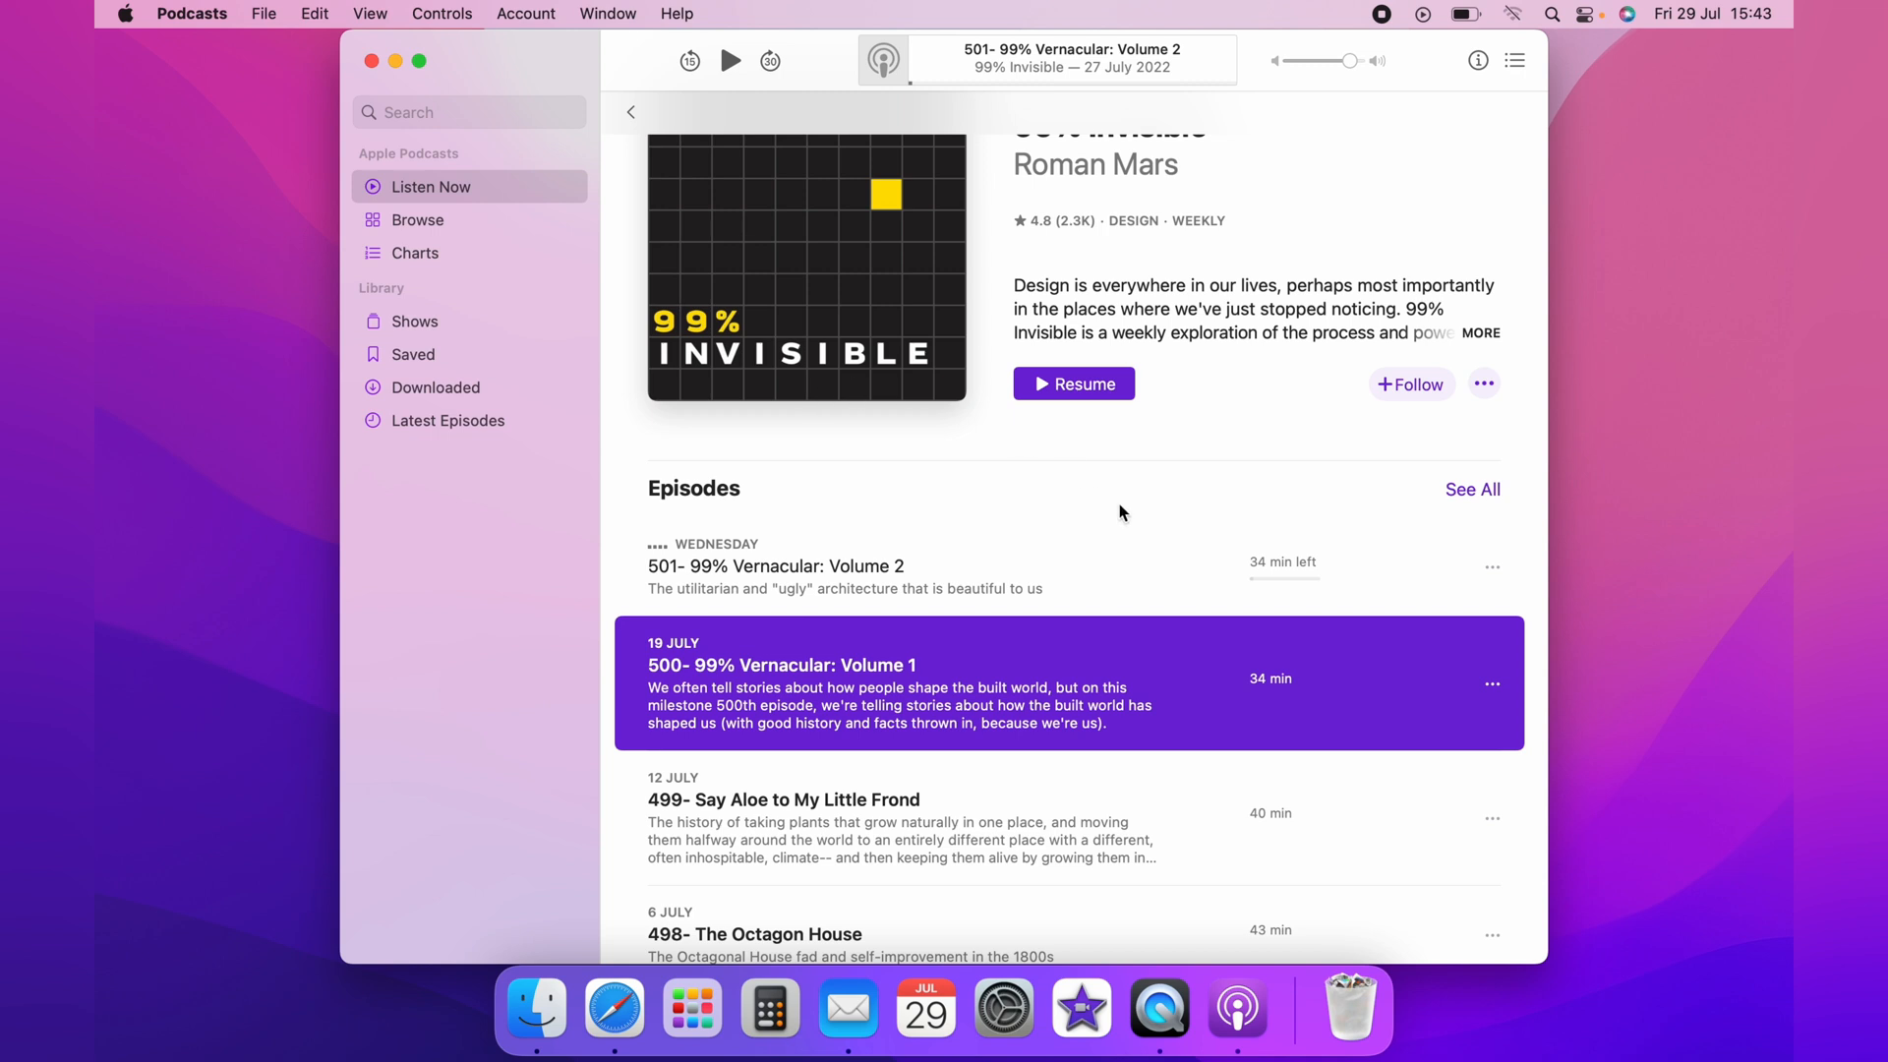